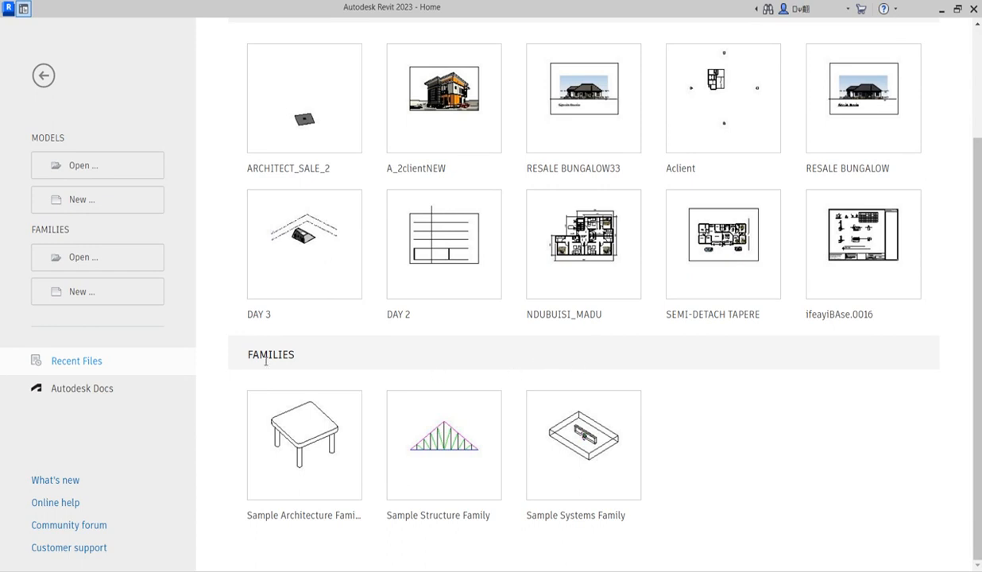
mouse_move(382, 391)
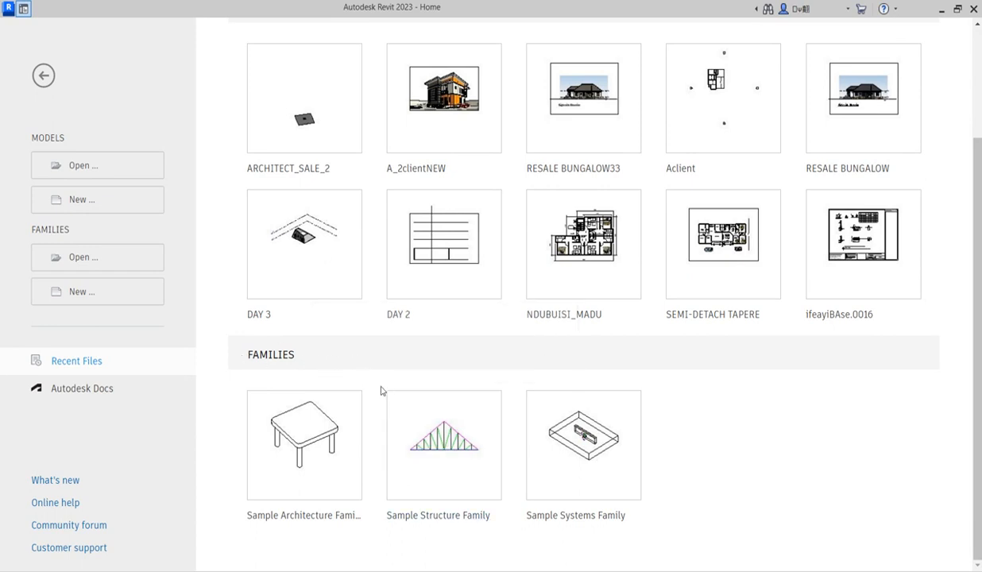
mouse_move(304, 445)
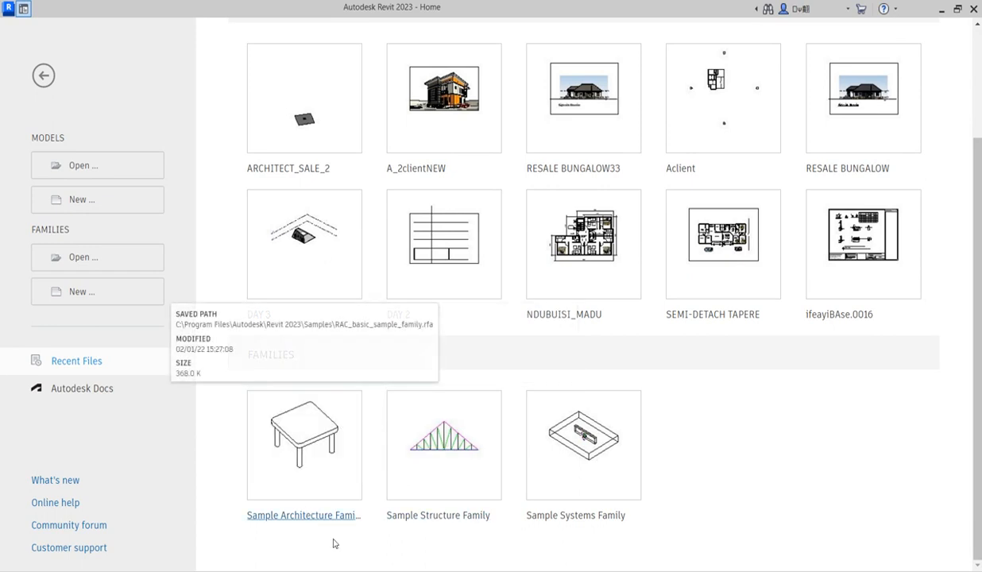
mouse_move(219, 418)
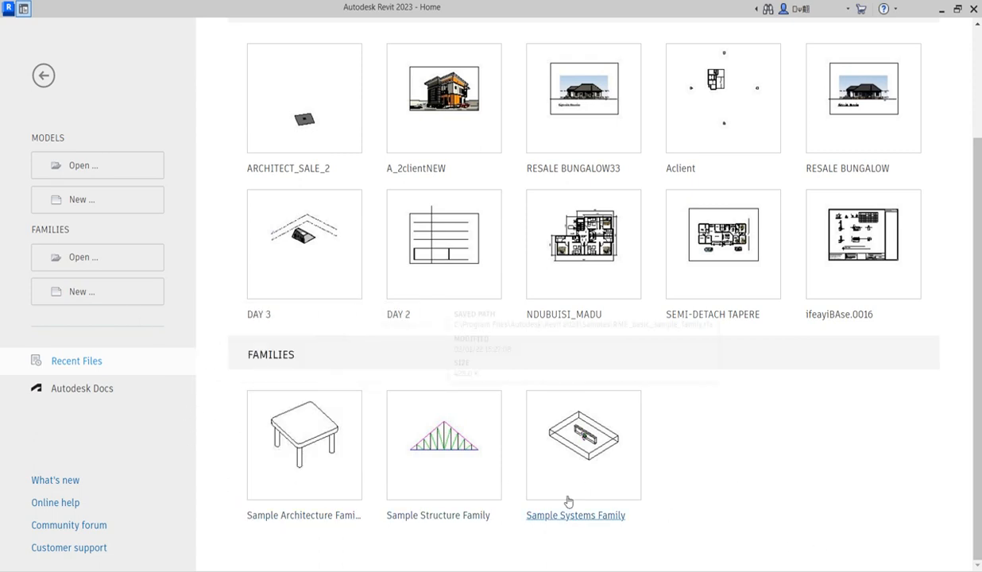
mouse_move(444, 447)
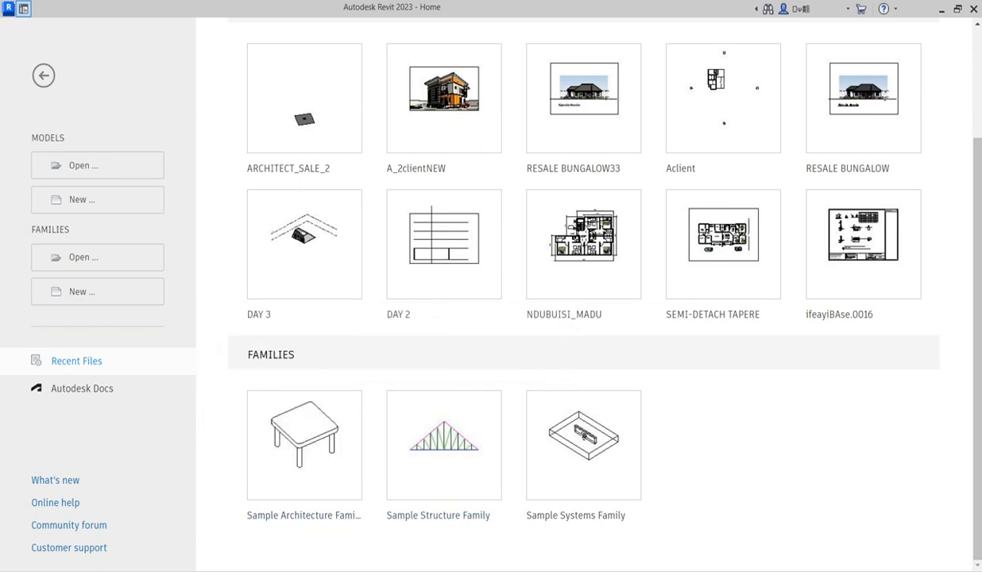
mouse_move(234, 392)
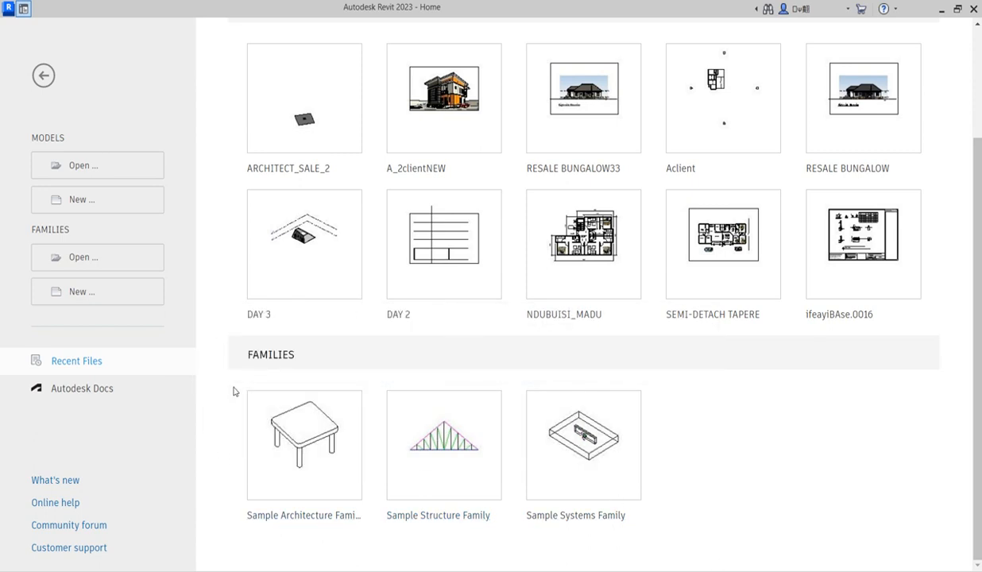
mouse_move(705, 452)
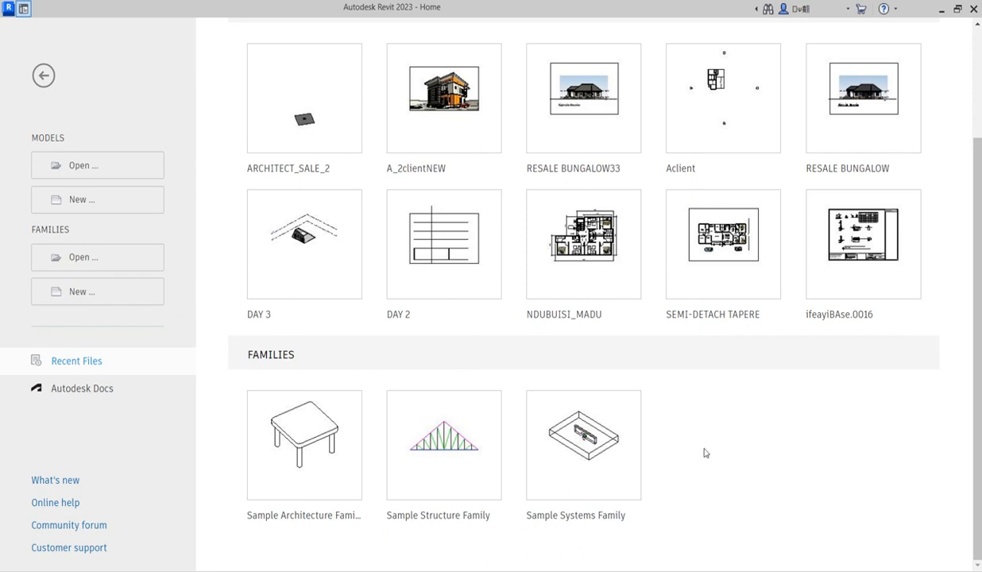
mouse_move(377, 398)
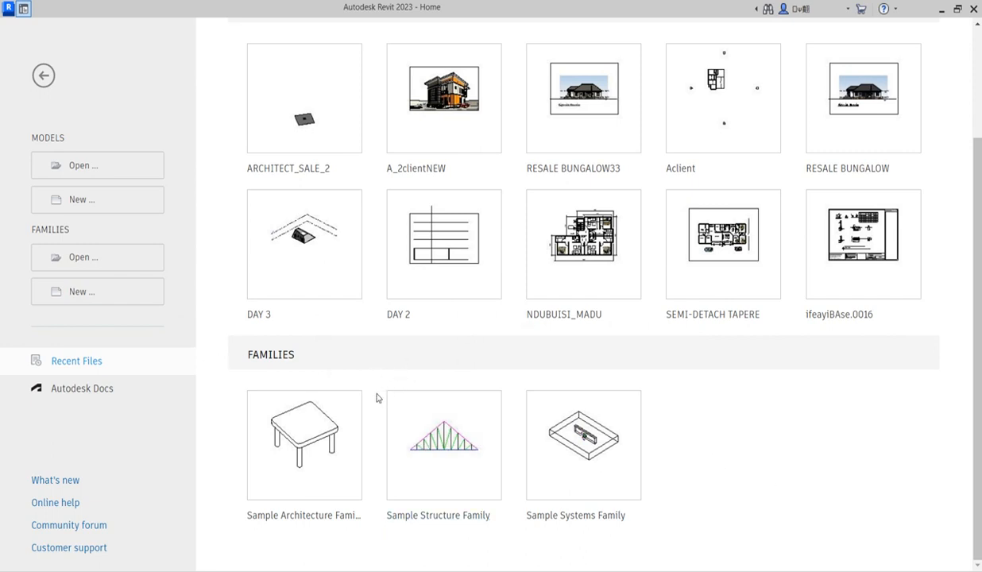
mouse_move(217, 453)
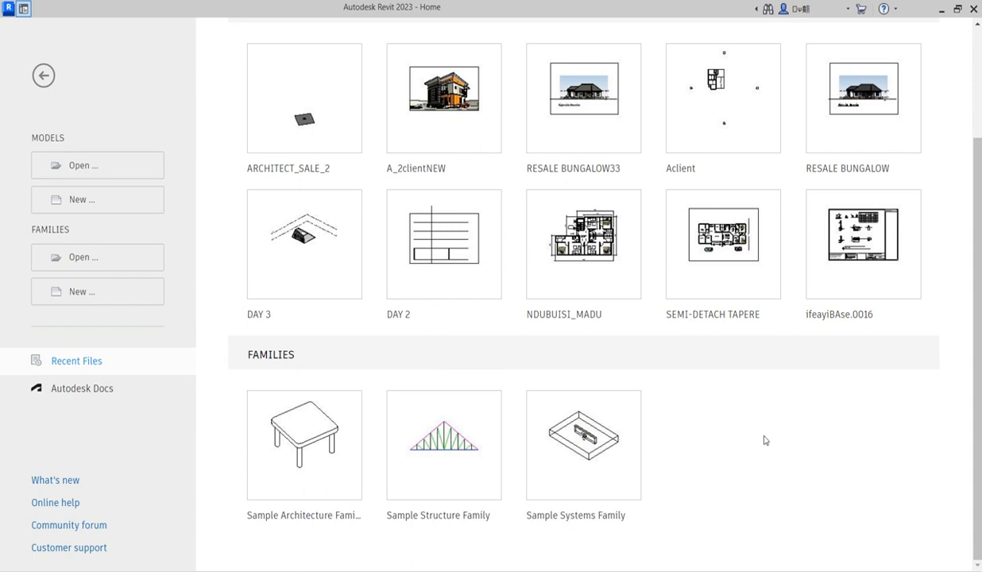
mouse_move(377, 470)
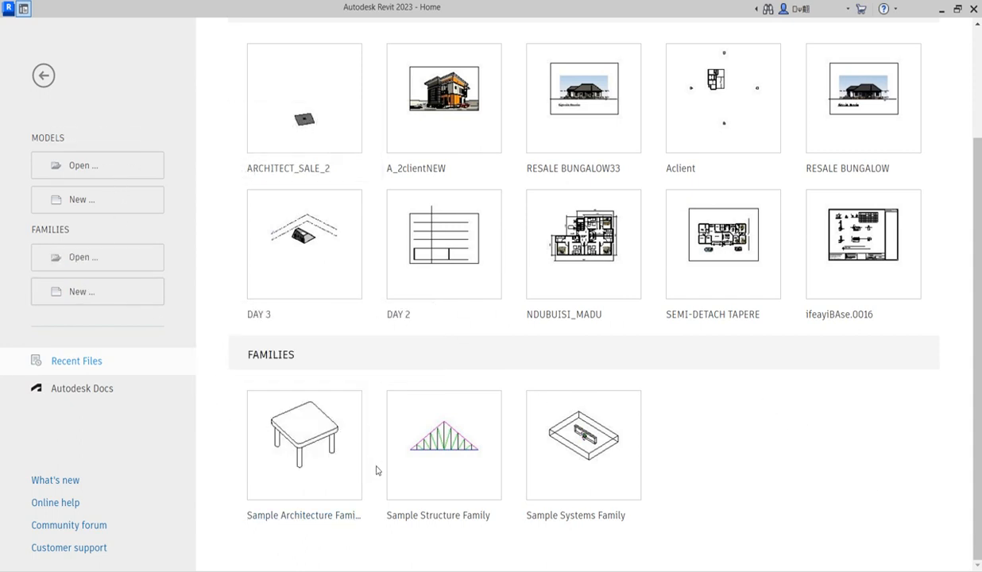
mouse_move(212, 267)
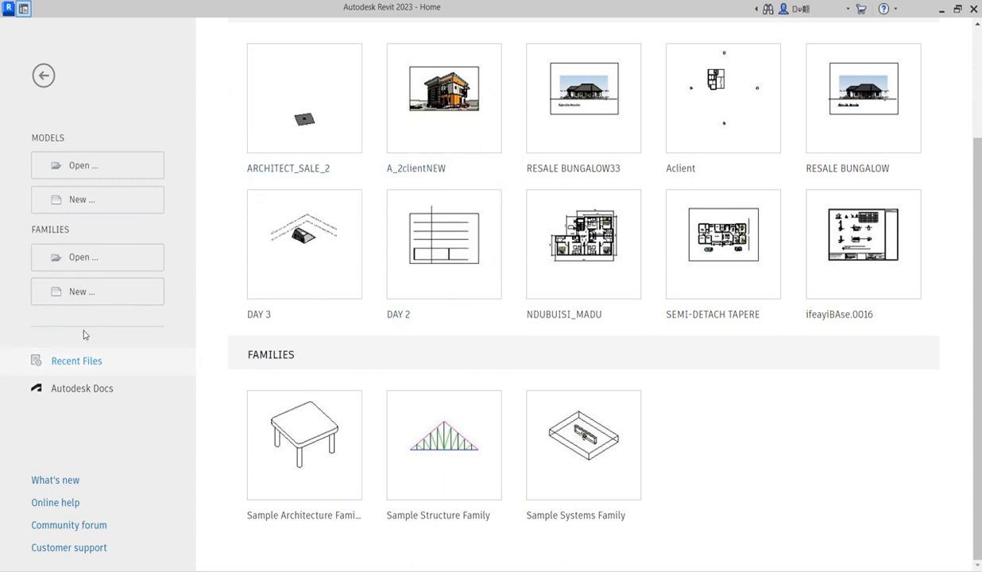
mouse_move(211, 395)
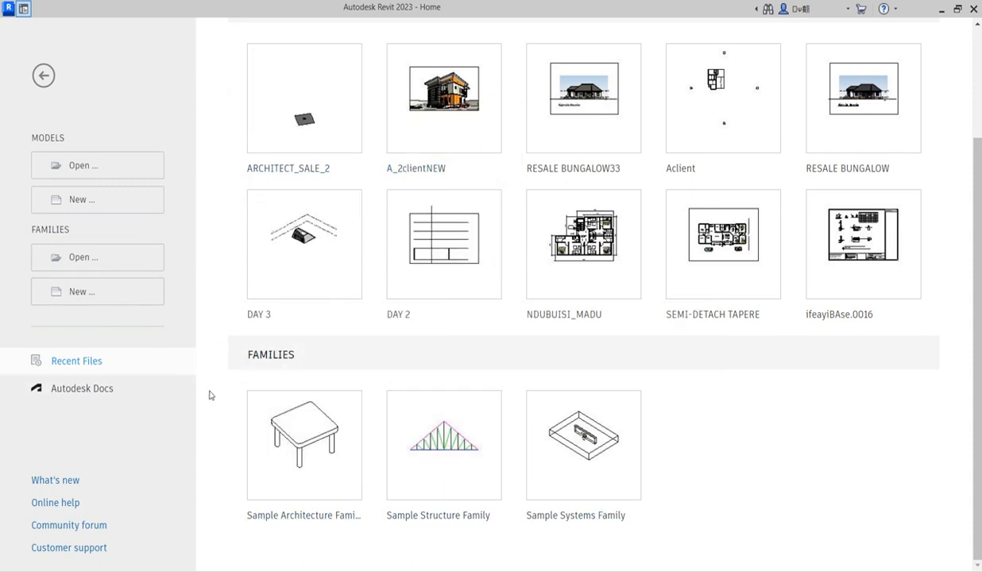
mouse_move(70, 246)
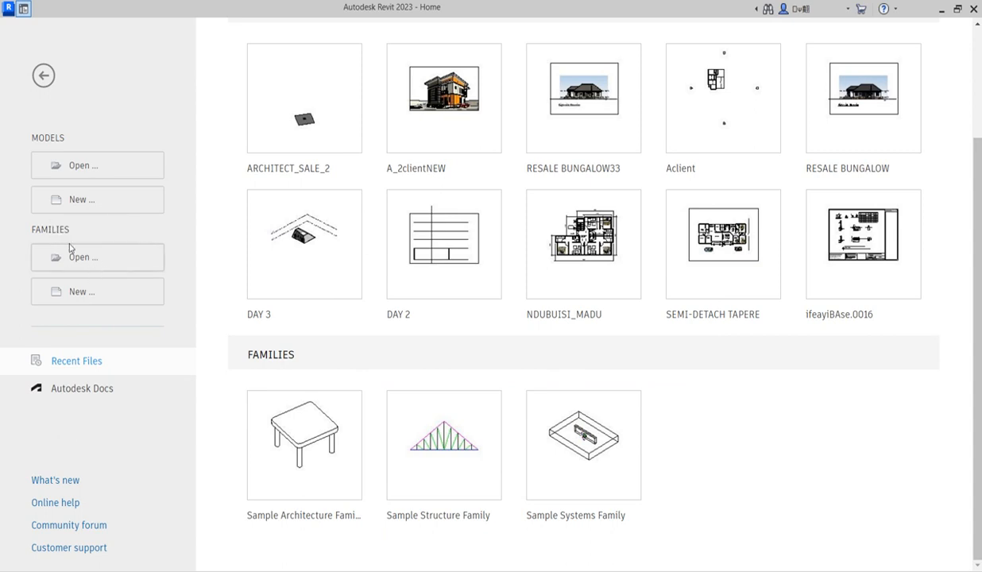
mouse_move(82, 294)
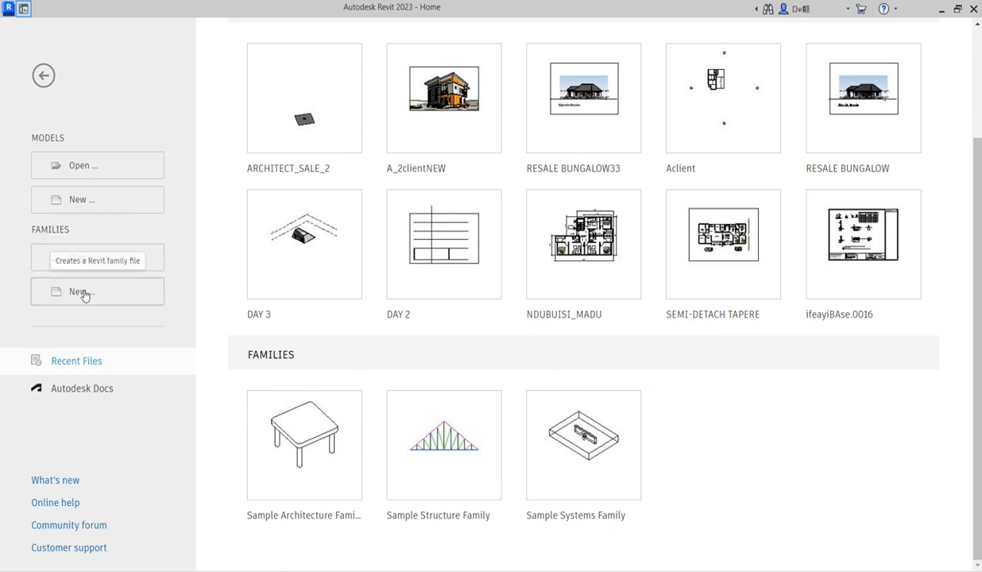
Create a new family from the English Metric Furniture.rft template
click(81, 291)
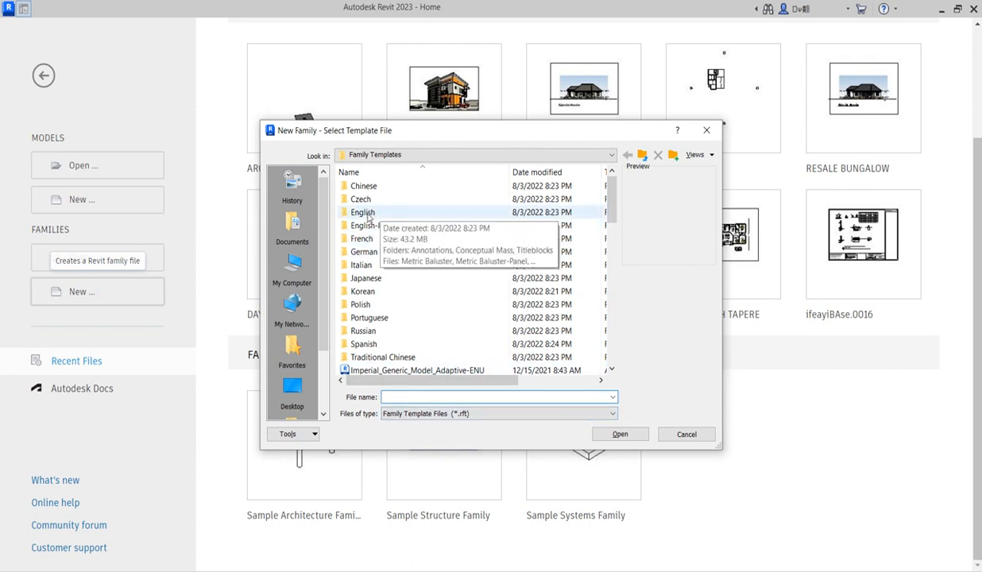
double_click(363, 212)
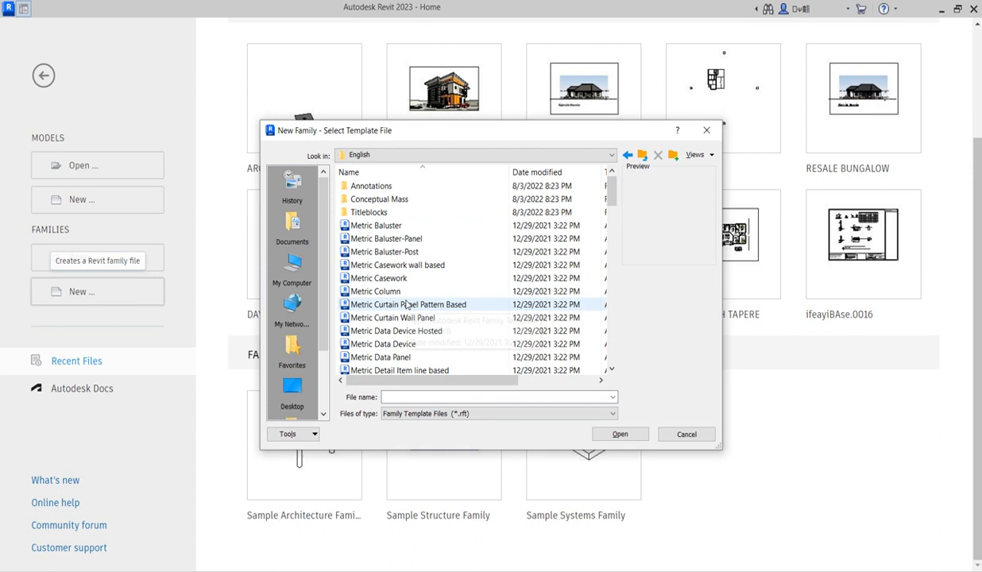
scroll(down, 3)
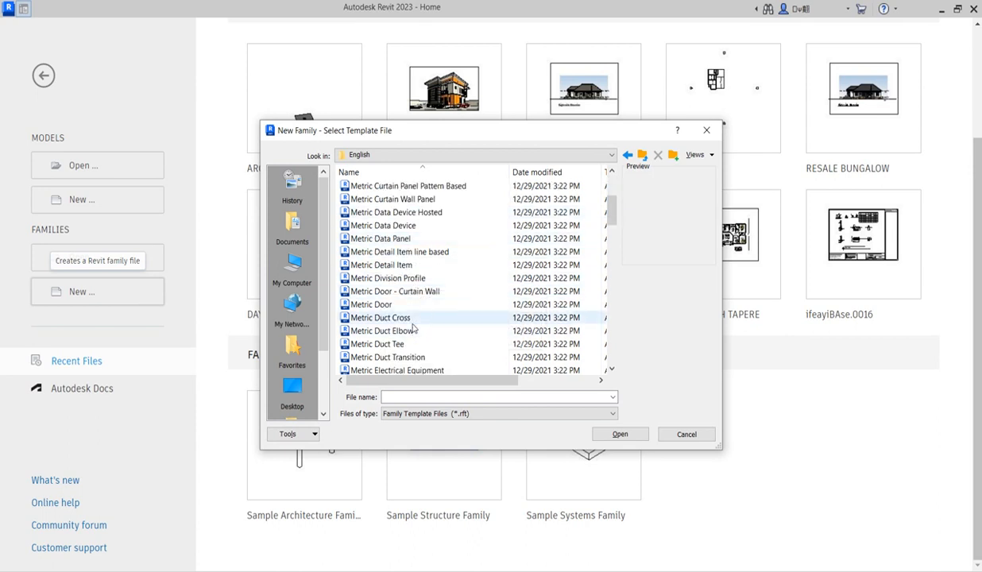
scroll(down, 3)
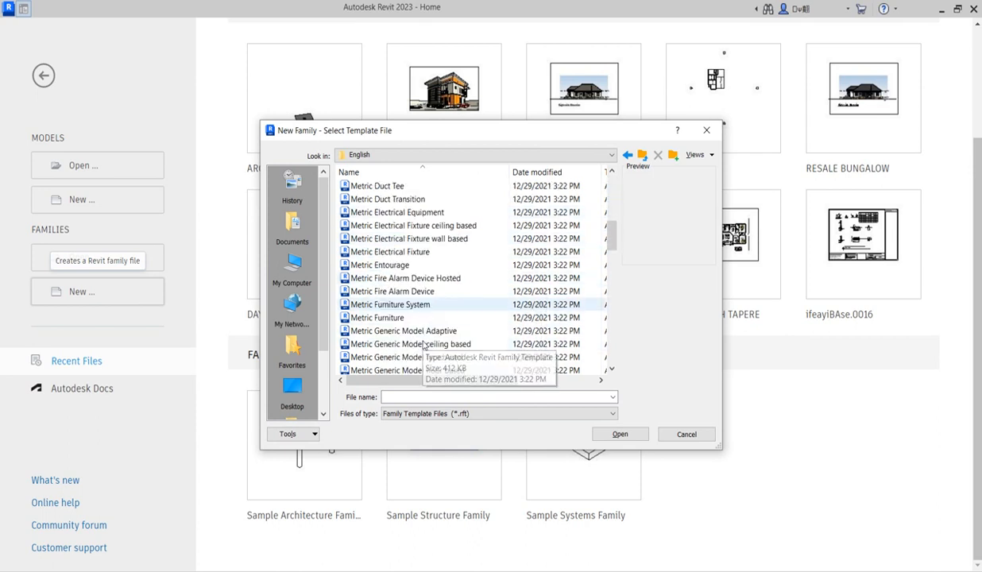
click(378, 317)
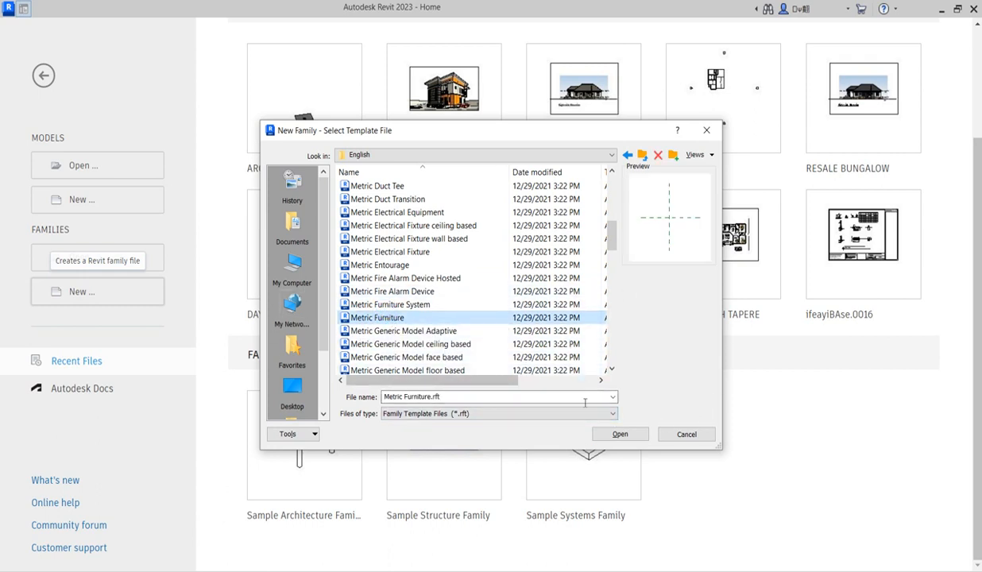
click(620, 434)
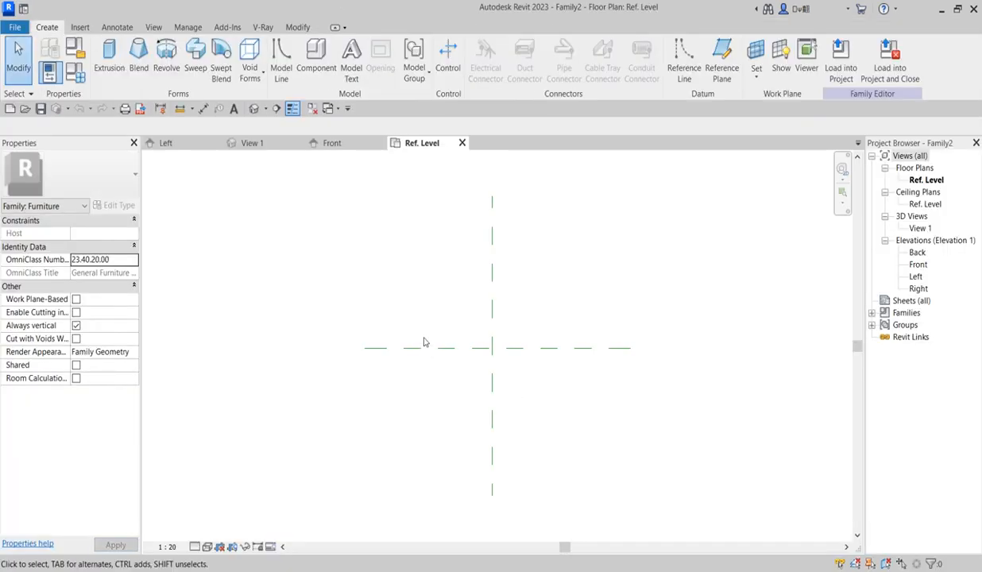
mouse_move(720, 311)
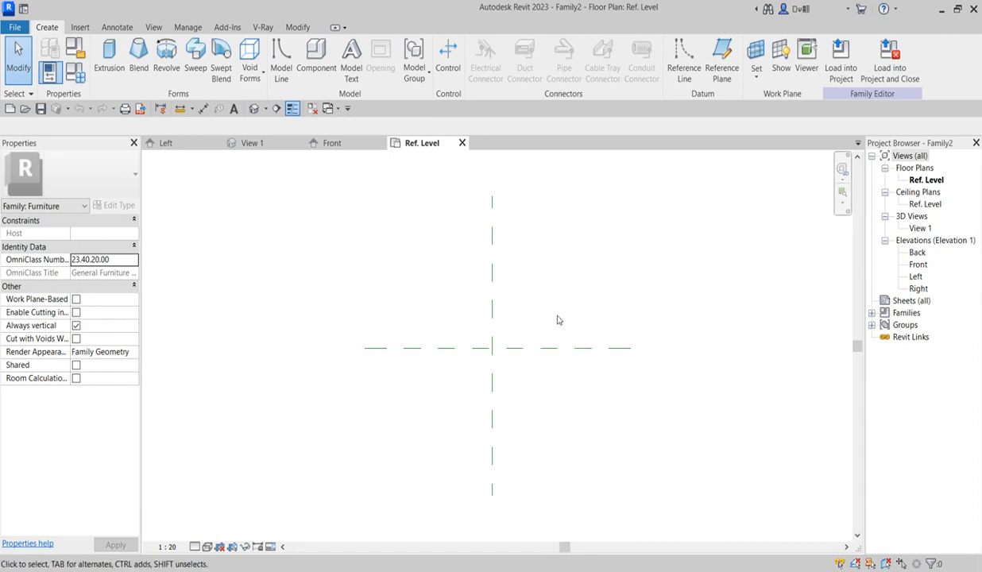
mouse_move(464, 306)
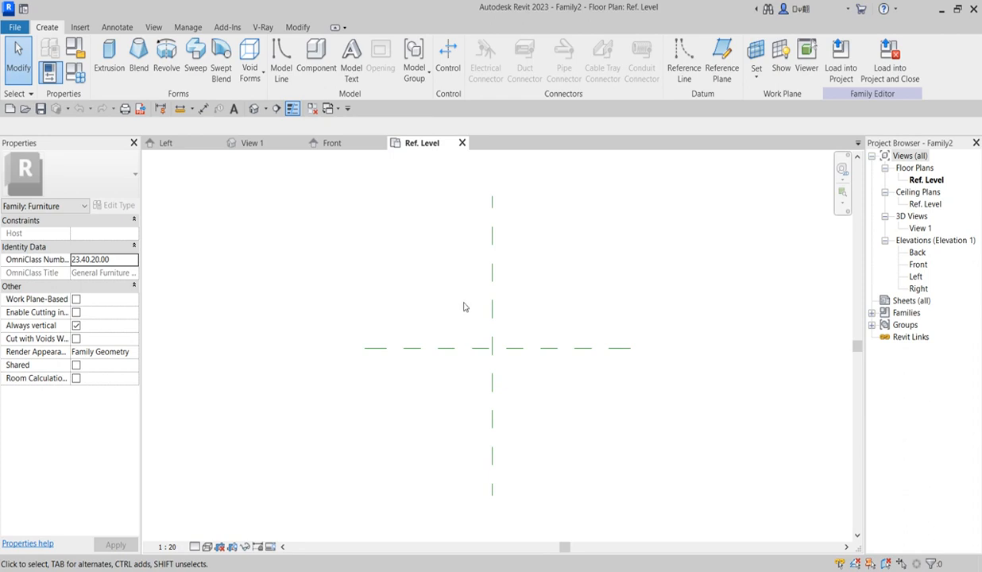
mouse_move(542, 337)
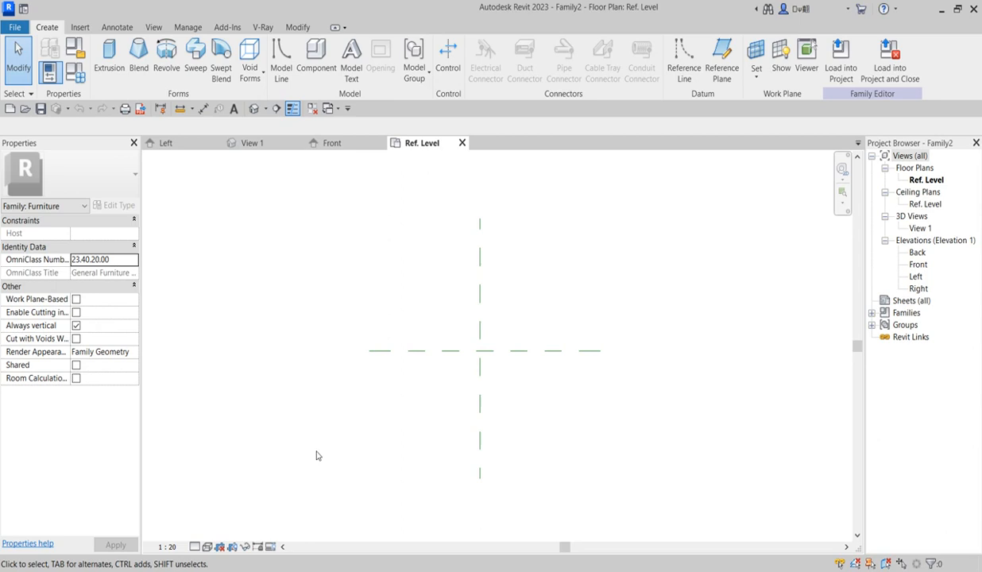
mouse_move(559, 325)
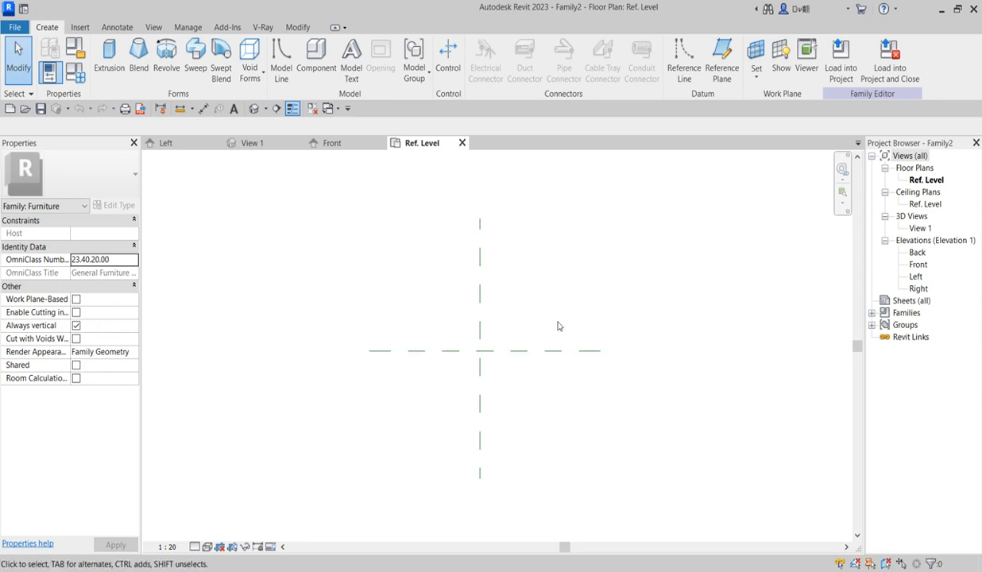
mouse_move(540, 338)
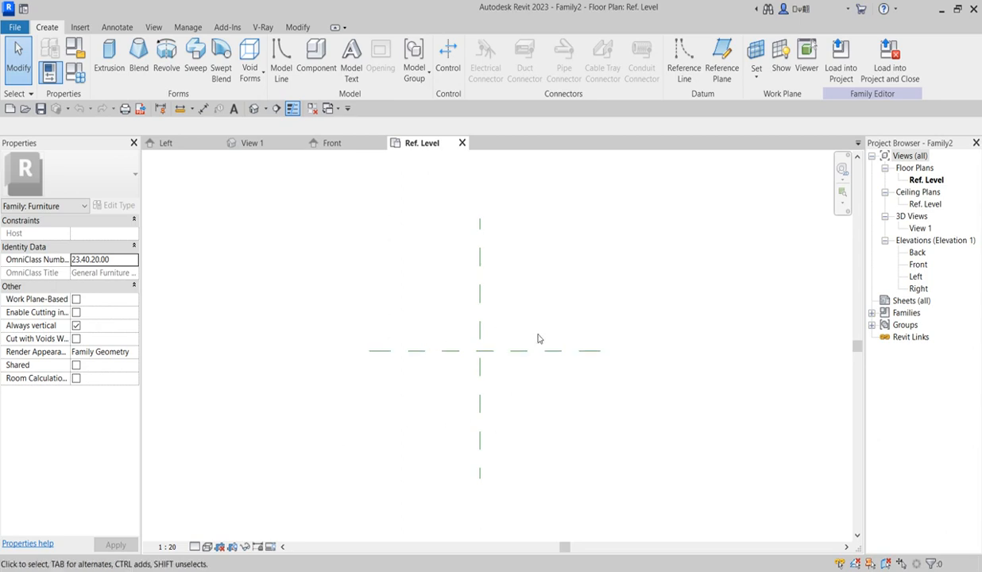
mouse_move(602, 399)
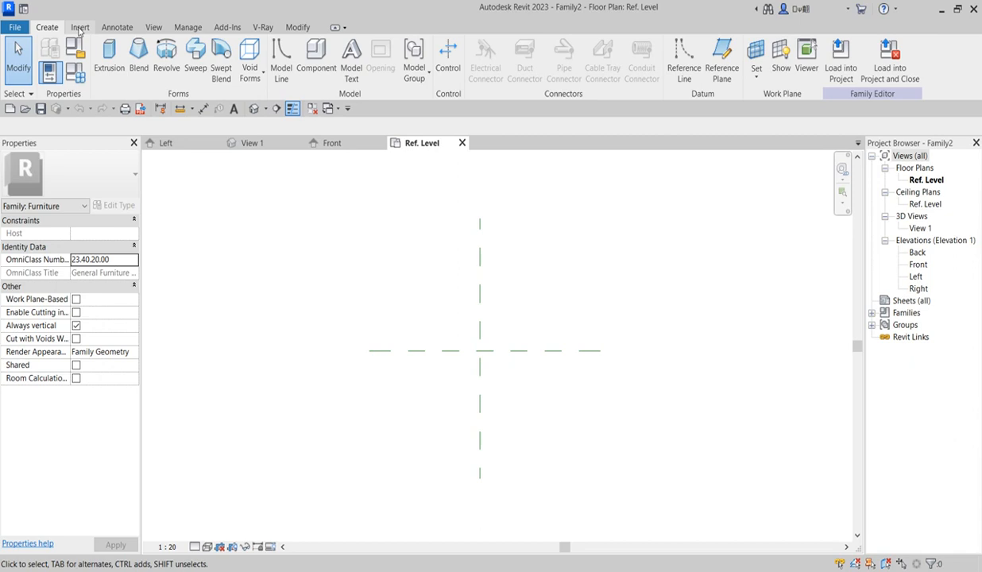
click(79, 27)
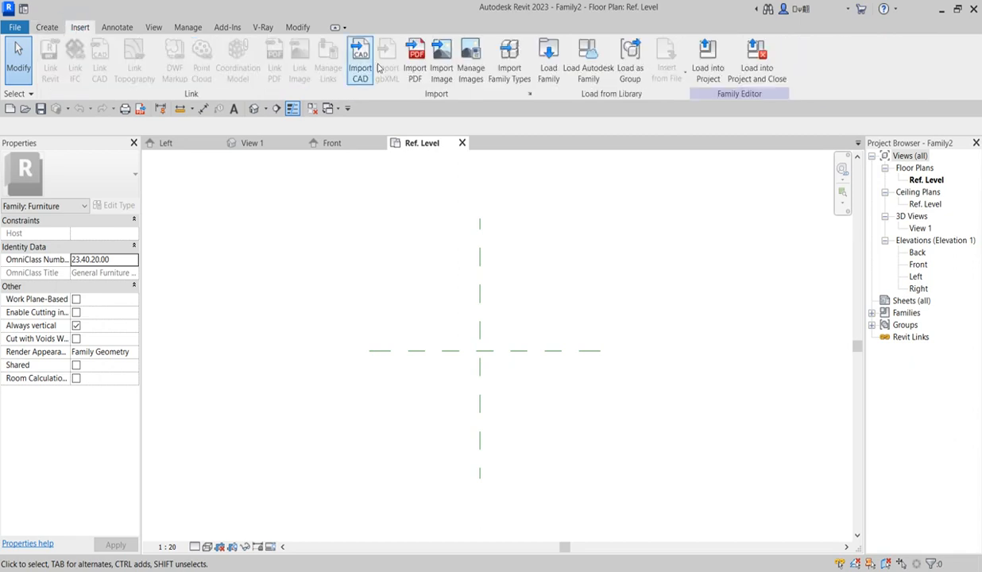
click(112, 27)
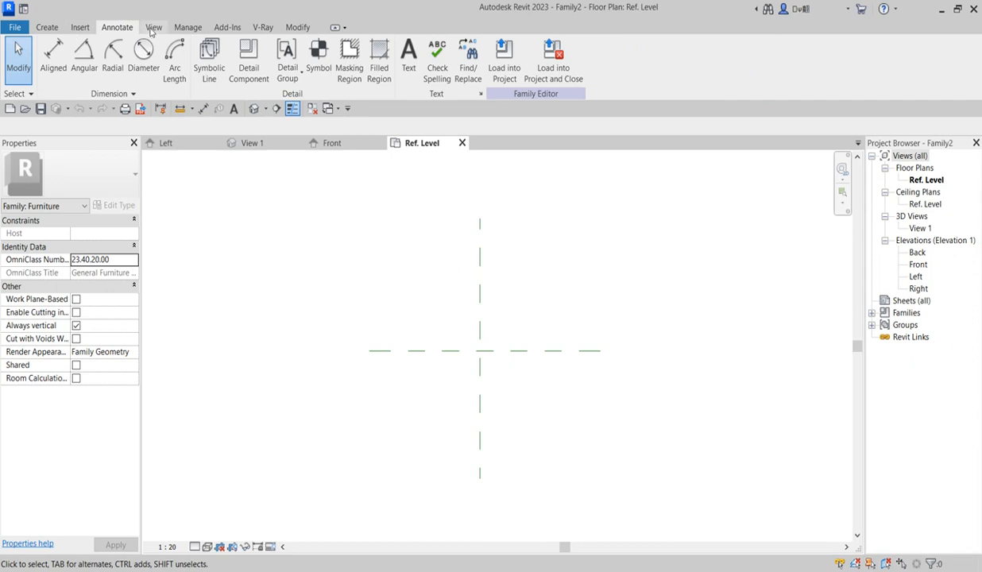
click(69, 26)
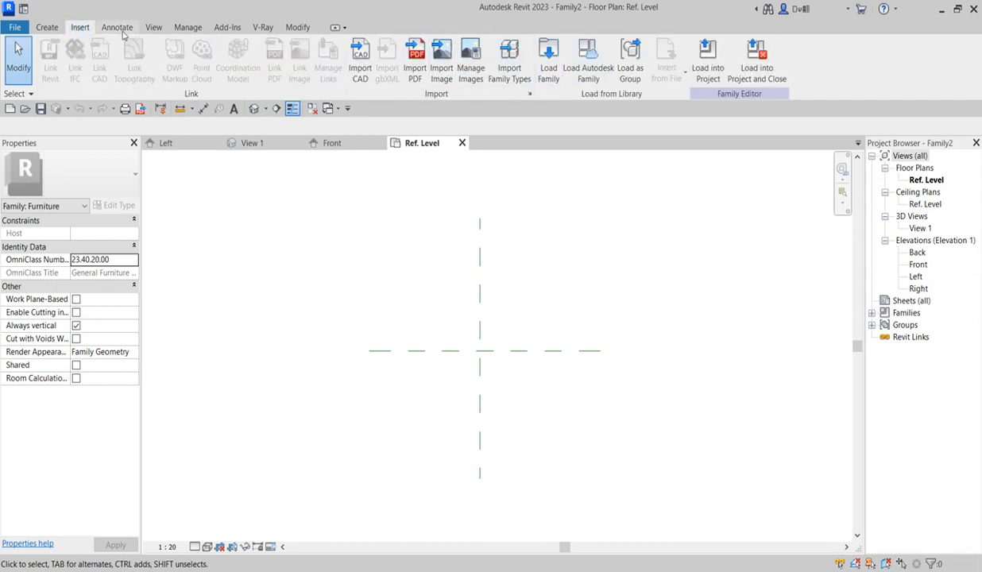
click(116, 26)
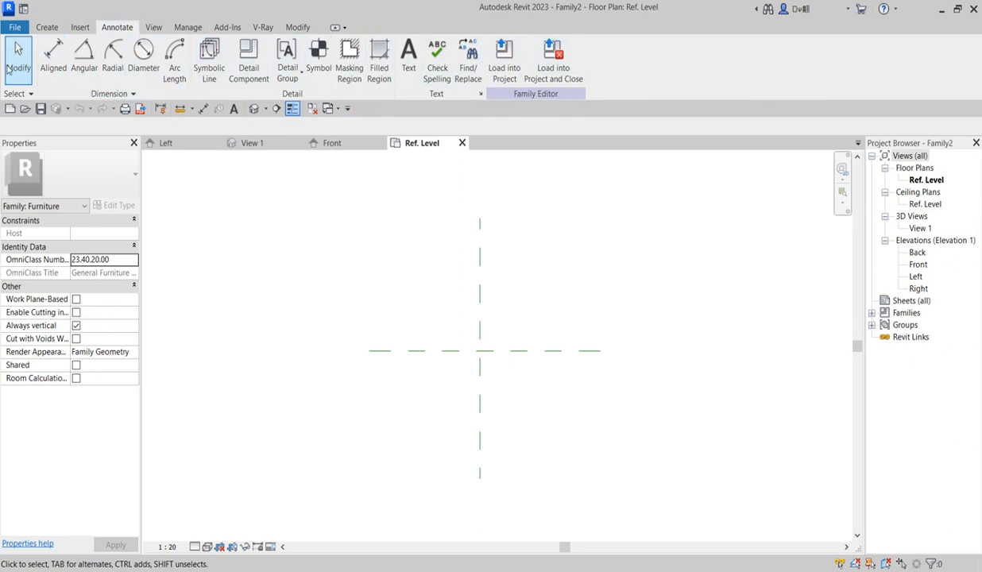
click(320, 54)
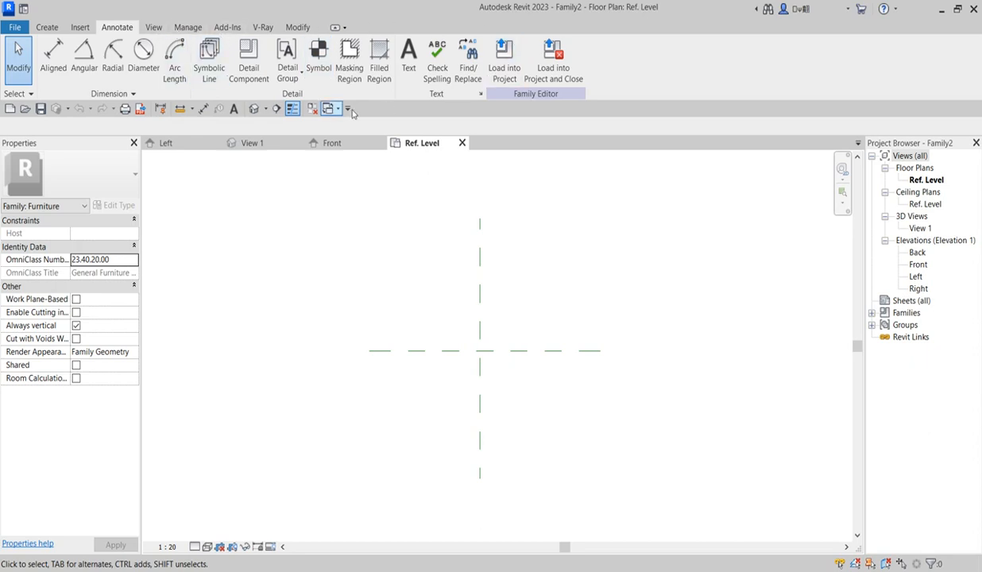
mouse_move(499, 55)
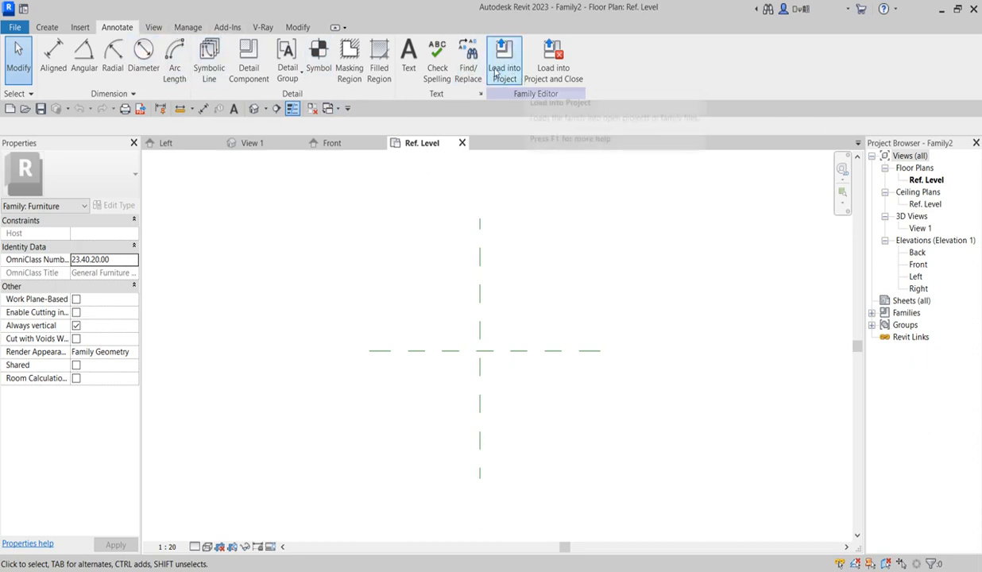
mouse_move(506, 62)
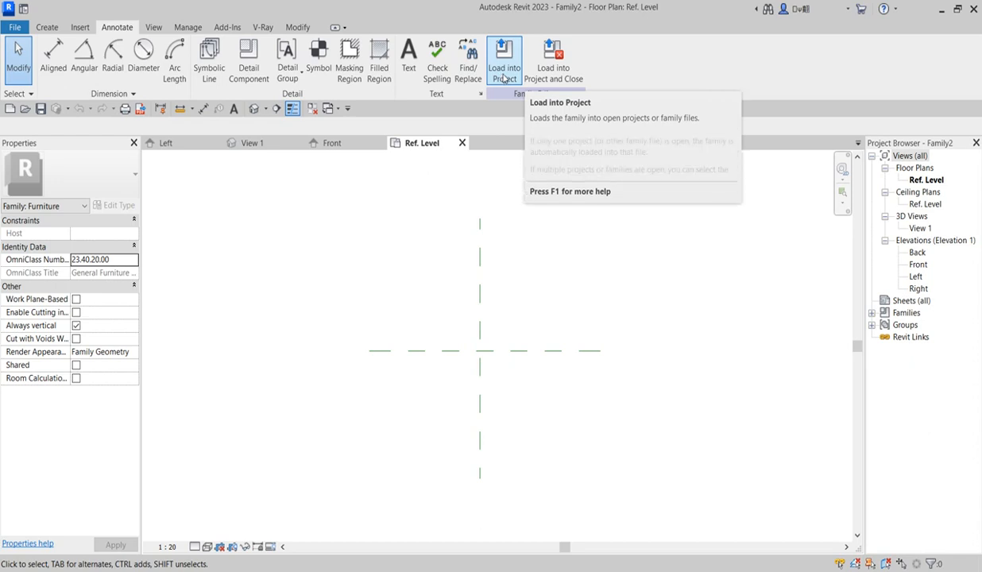
mouse_move(505, 59)
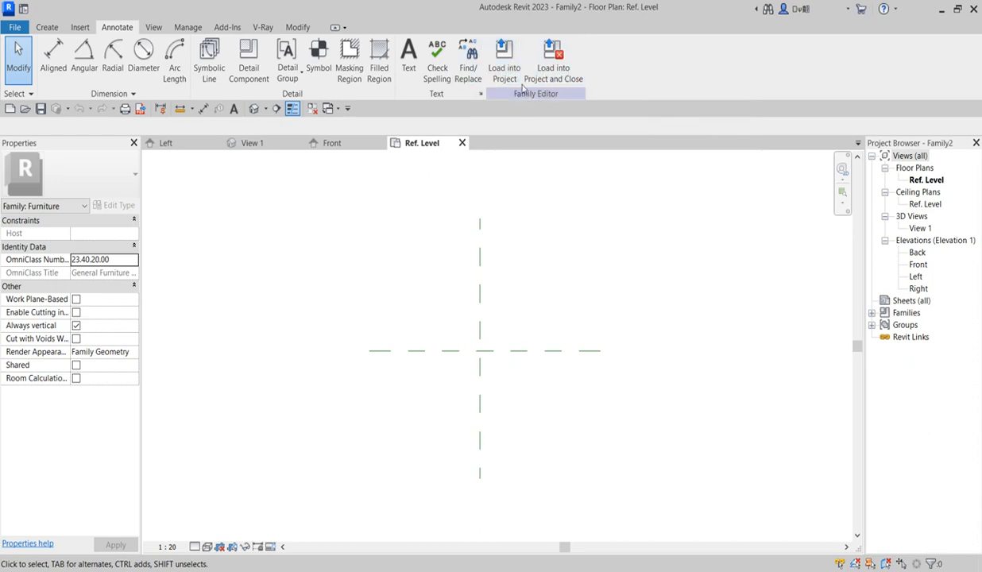
mouse_move(472, 329)
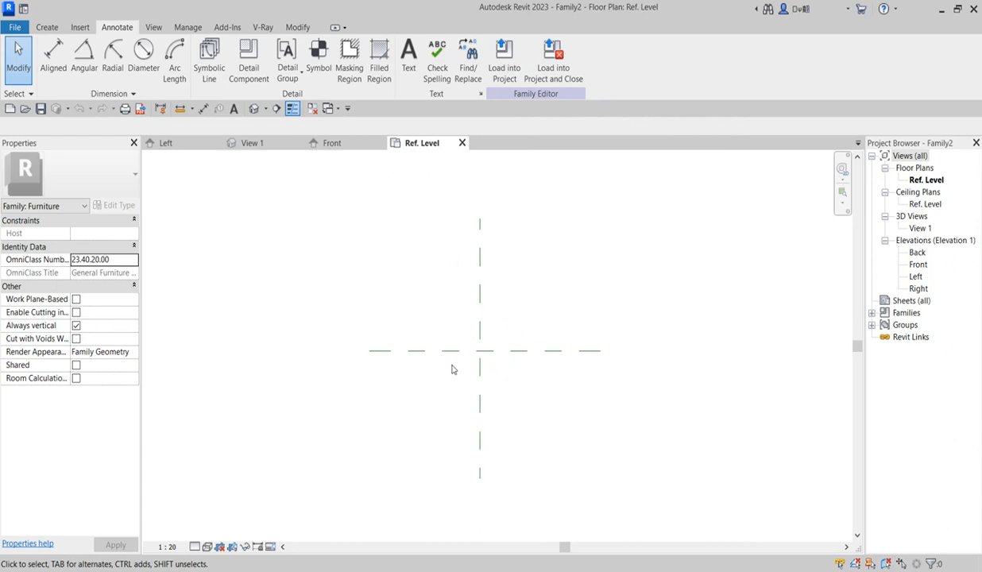
mouse_move(504, 58)
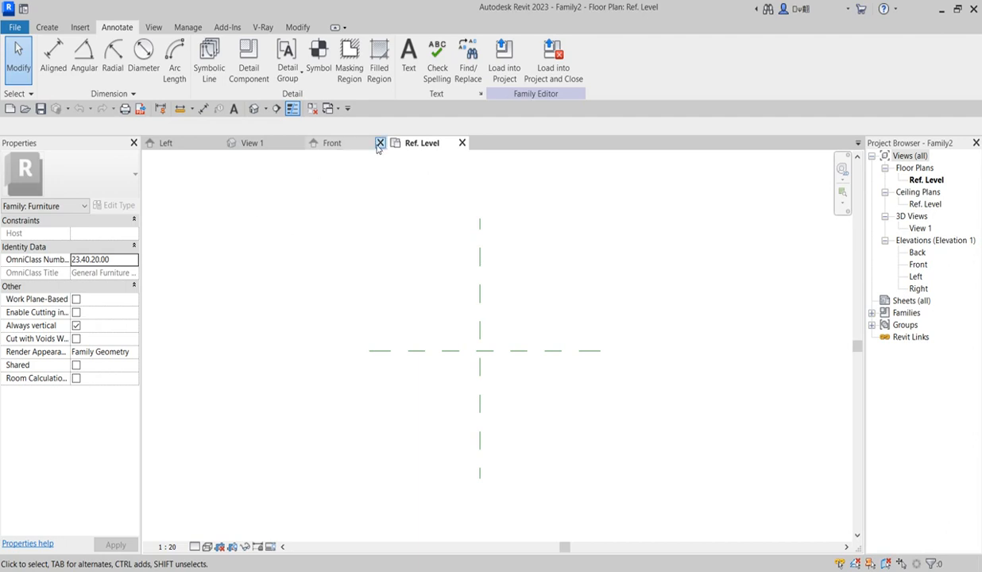
Start a solid extrusion on Ref. Level and begin drawing a rectangular tabletop outline
click(50, 27)
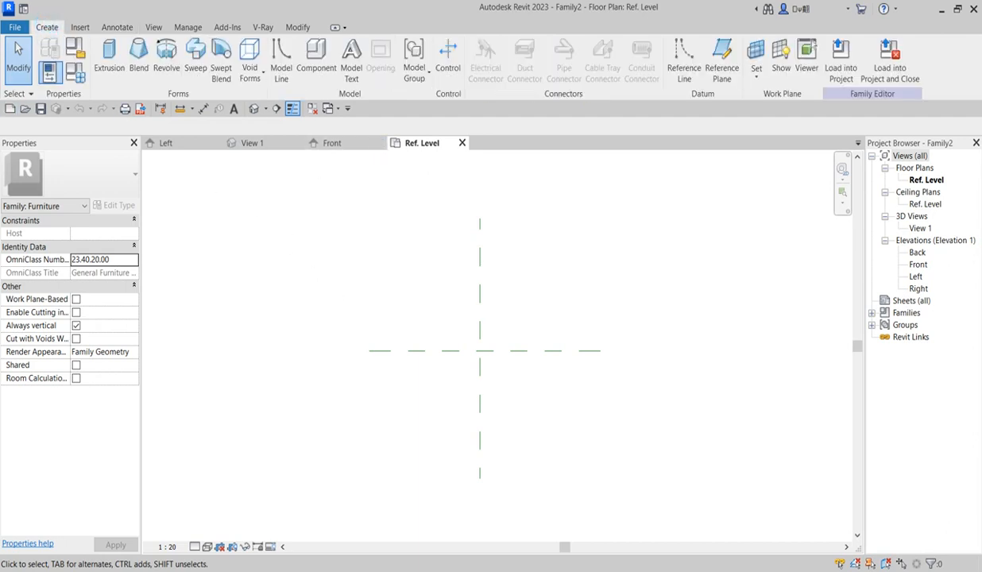
click(109, 49)
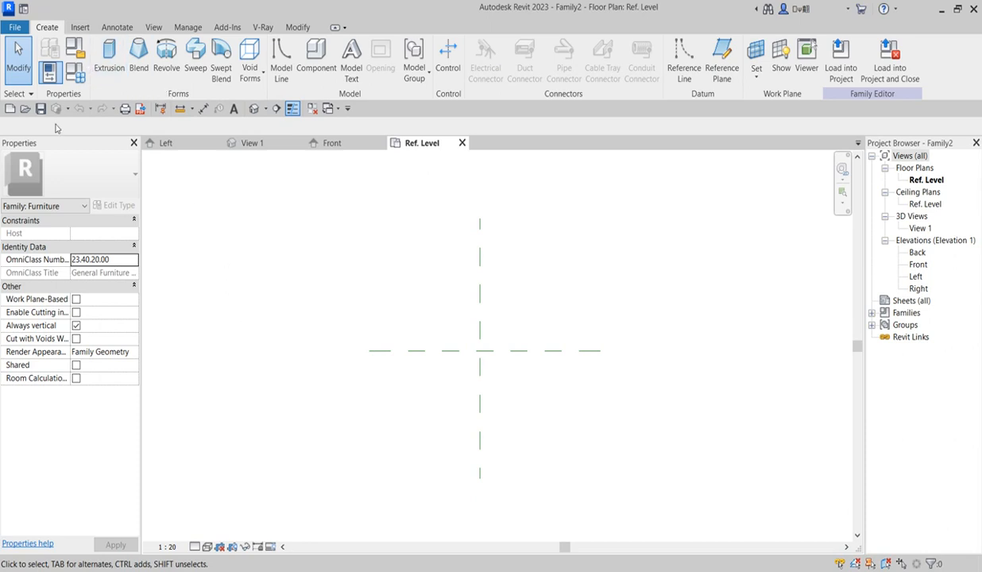
mouse_move(109, 59)
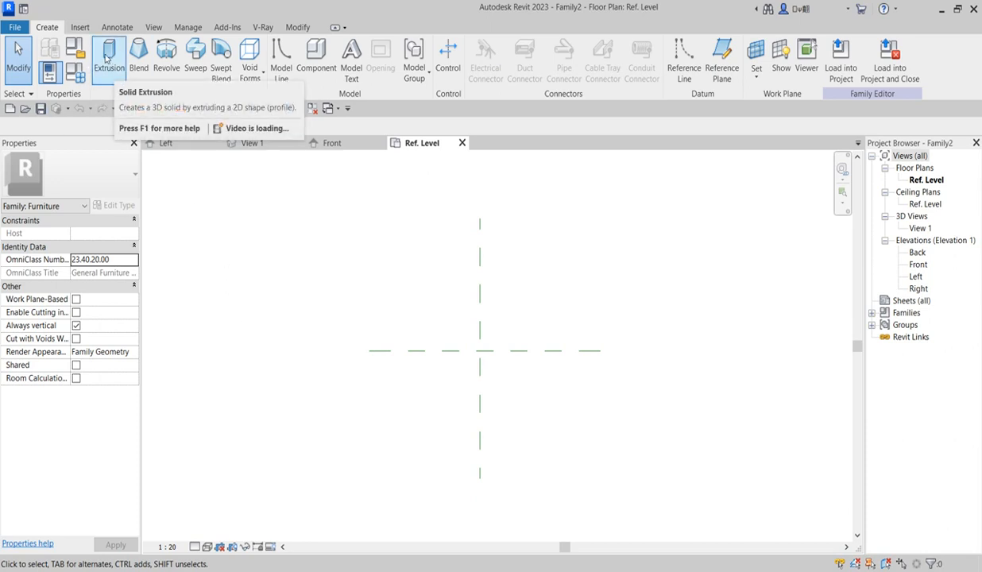
click(108, 48)
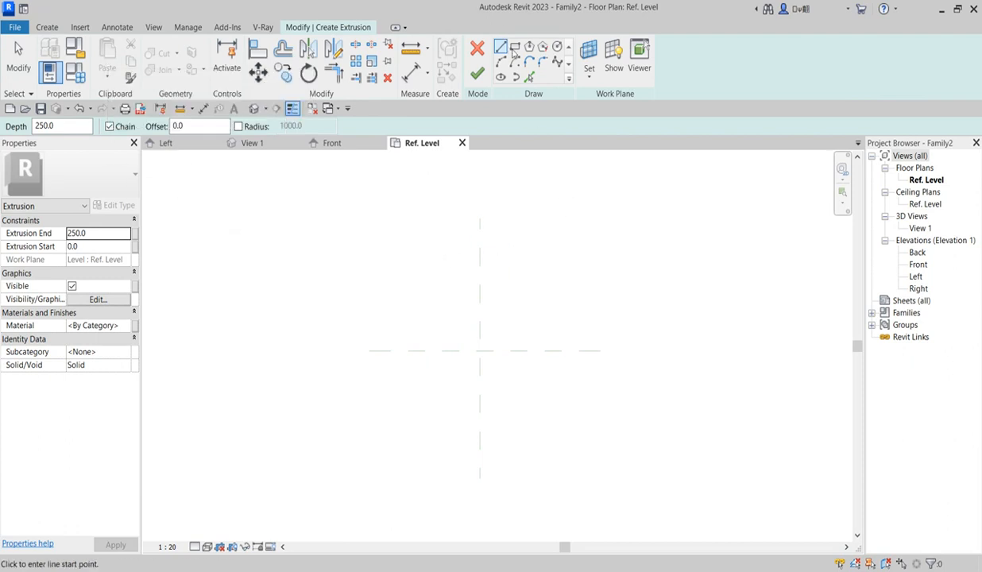
mouse_move(514, 48)
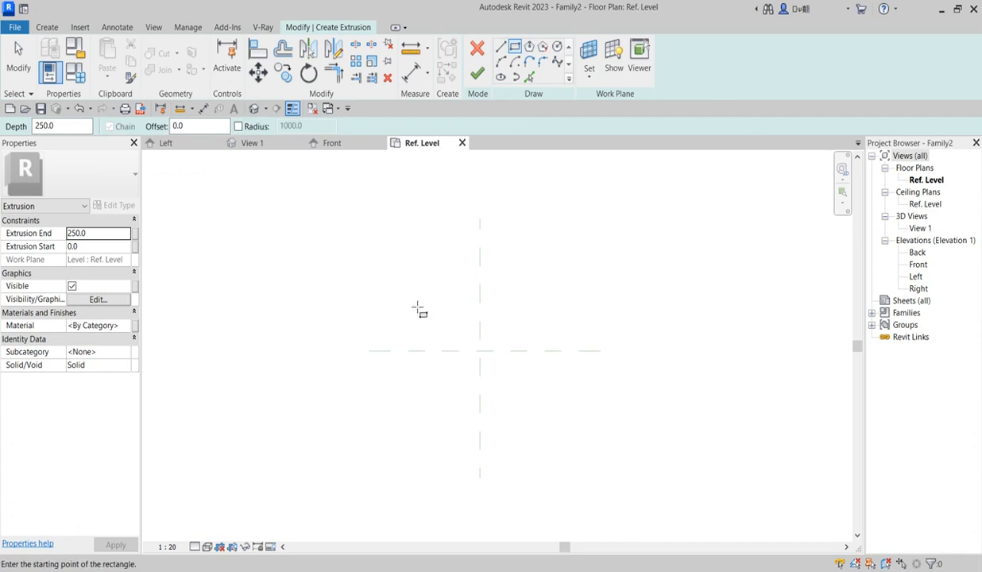
drag(411, 277, 553, 402)
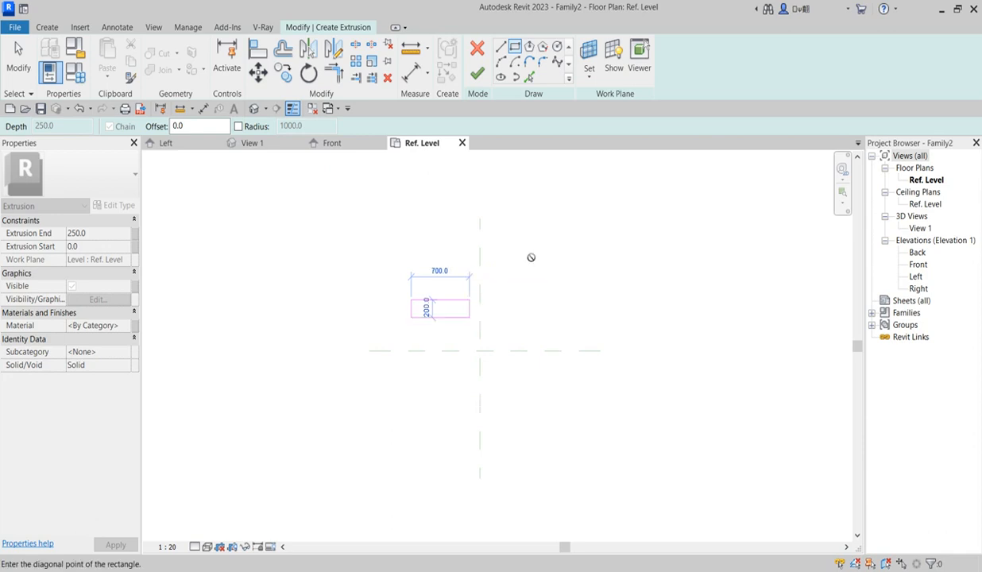
Draw the tabletop rectangle, set both sides to 1200, and move it onto the reference planes
drag(440, 309, 577, 443)
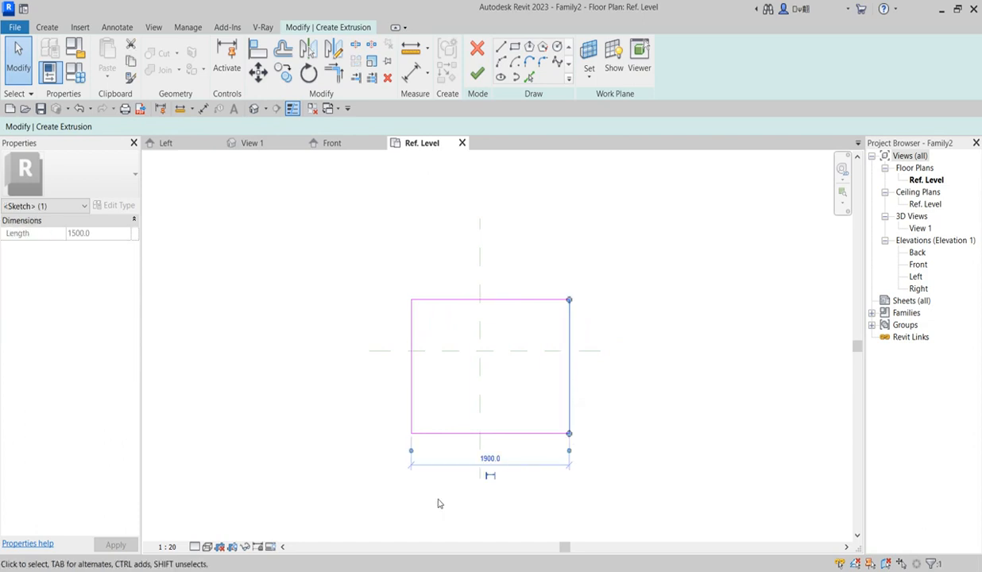
click(492, 458)
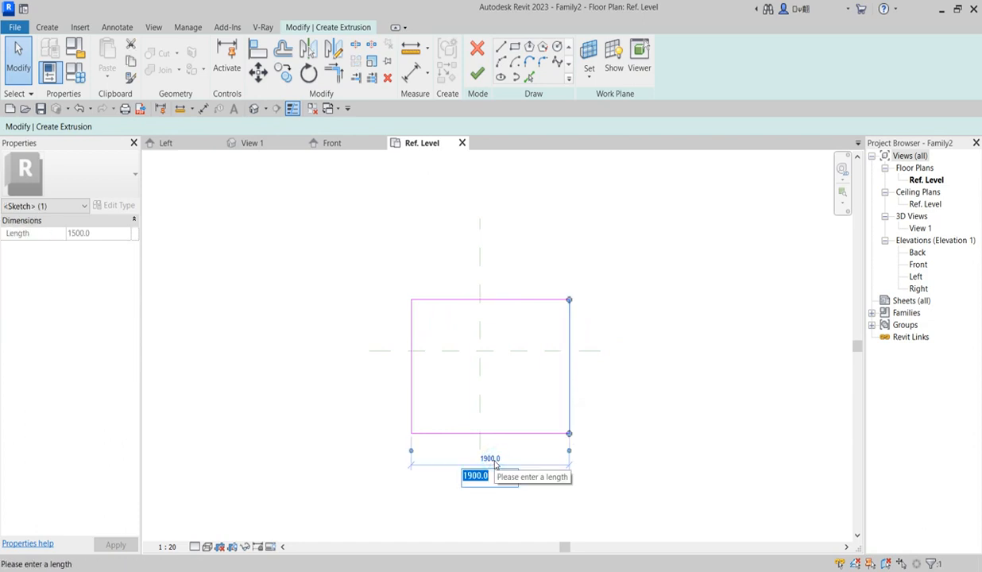
text(1200)
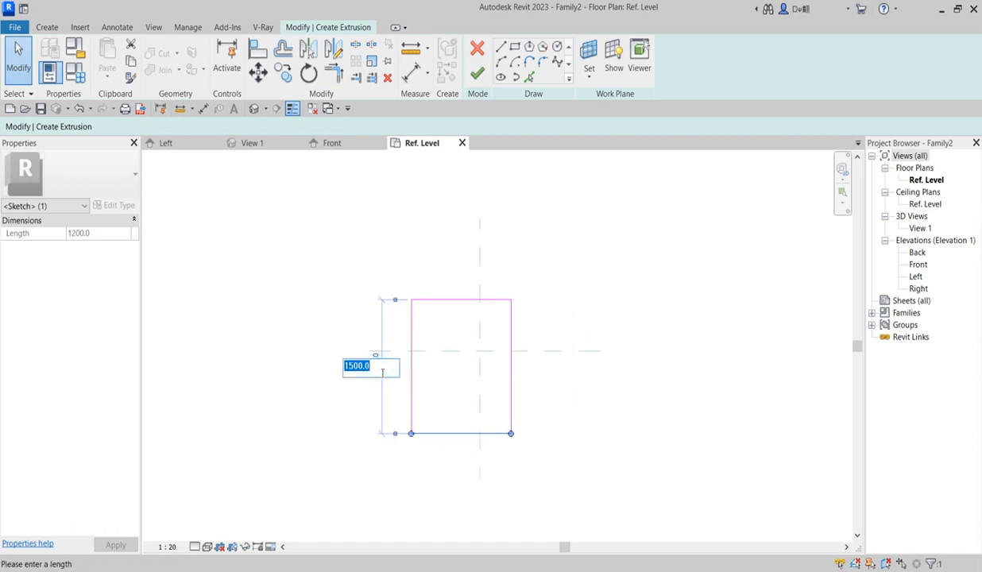
text(1200)
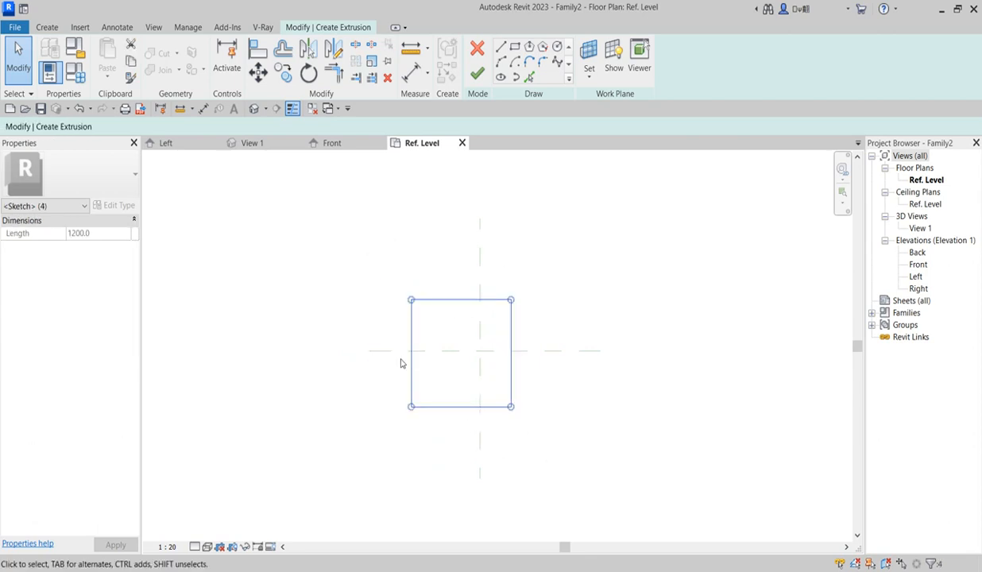
click(258, 71)
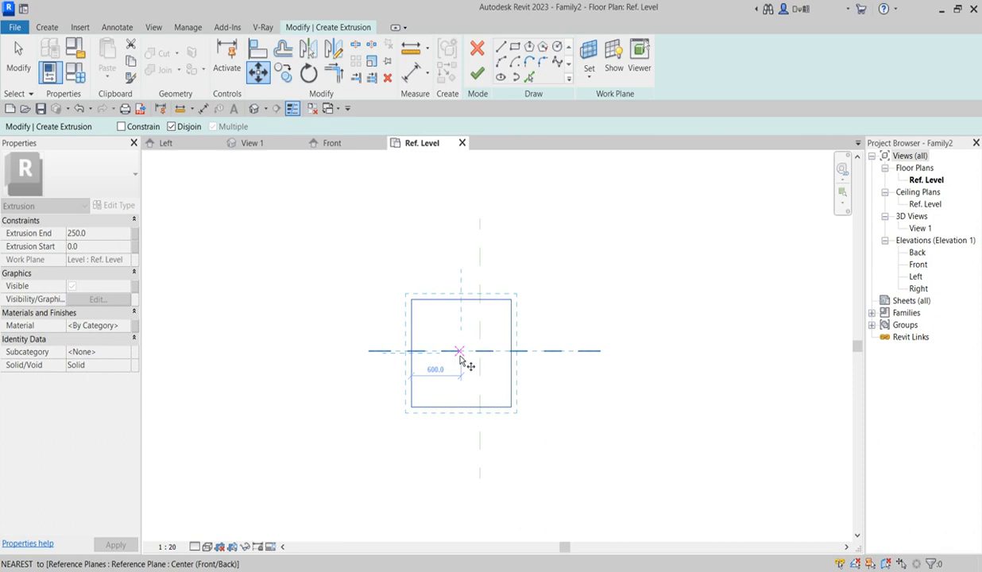
mouse_move(465, 362)
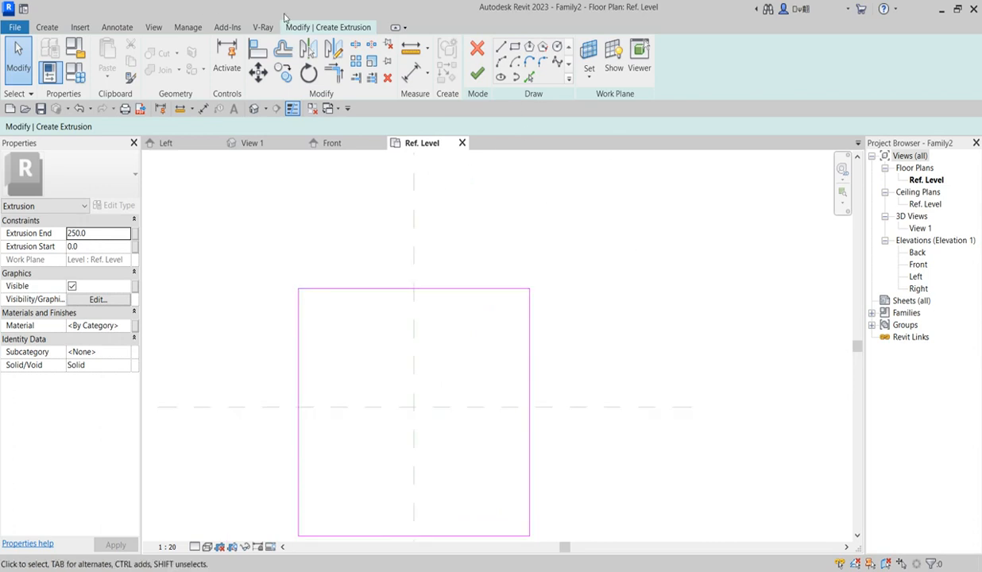
mouse_move(498, 62)
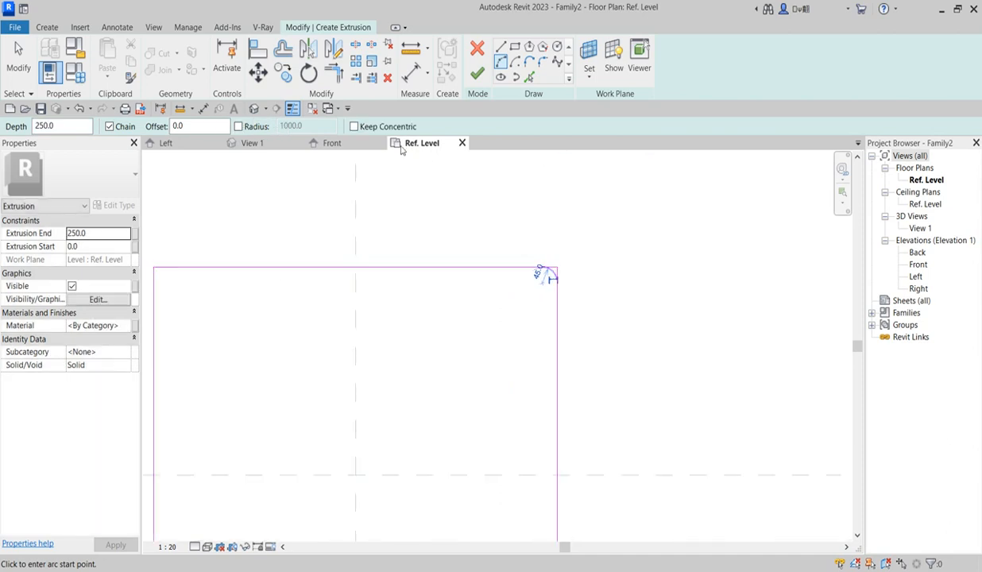
Fillet the square's four corners and trim the corner lines to the arcs
right_click(452, 194)
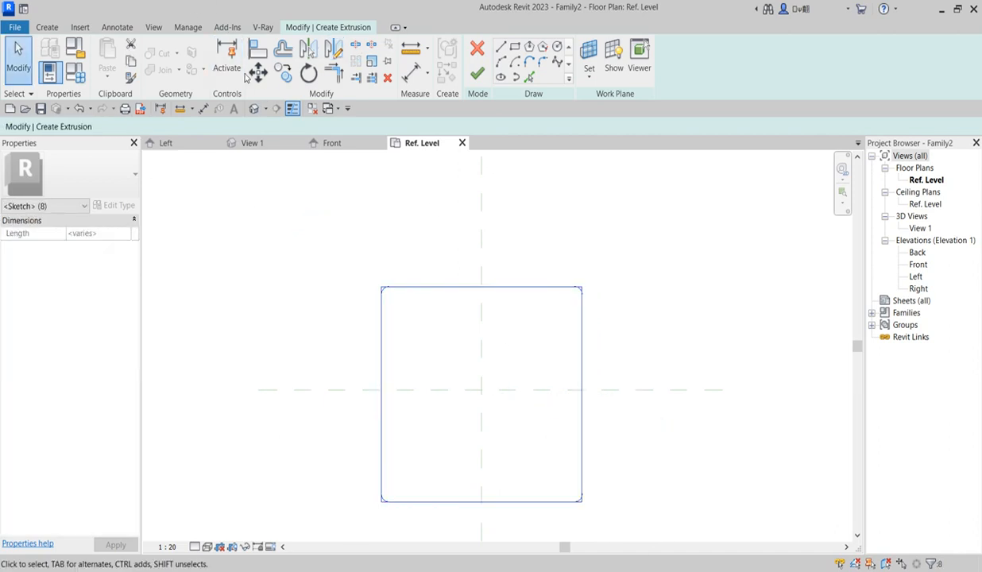
click(257, 65)
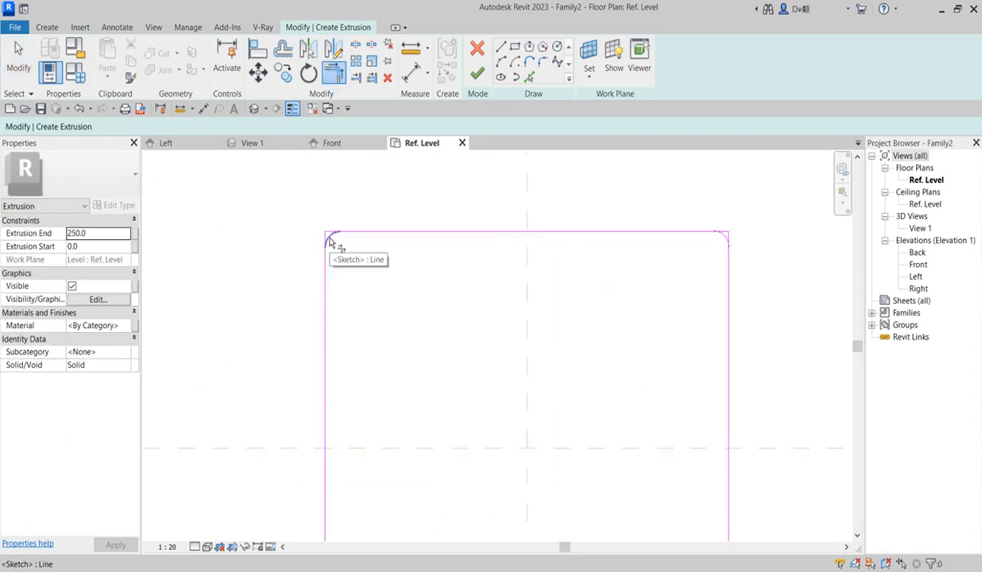
click(329, 240)
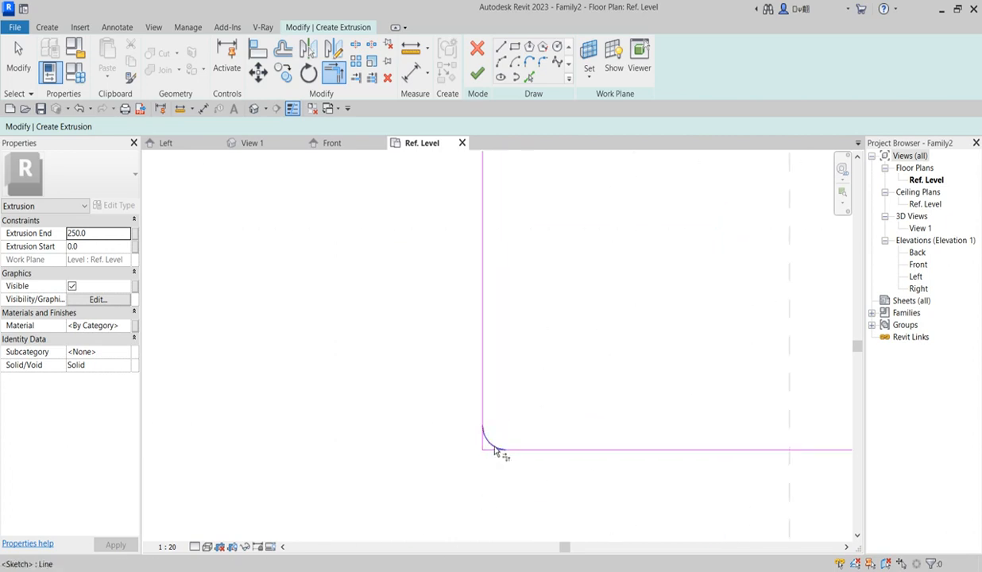
mouse_move(491, 451)
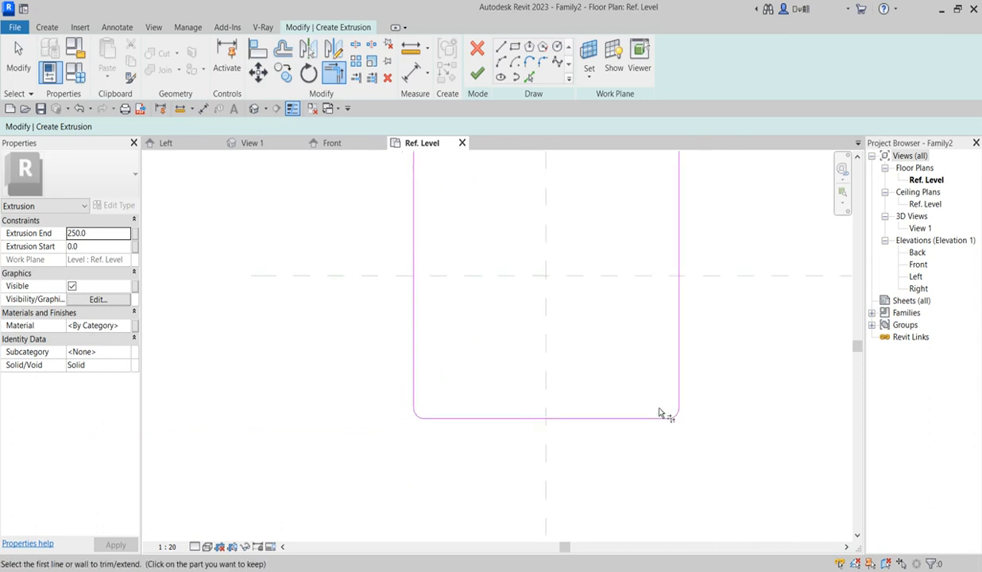
click(482, 45)
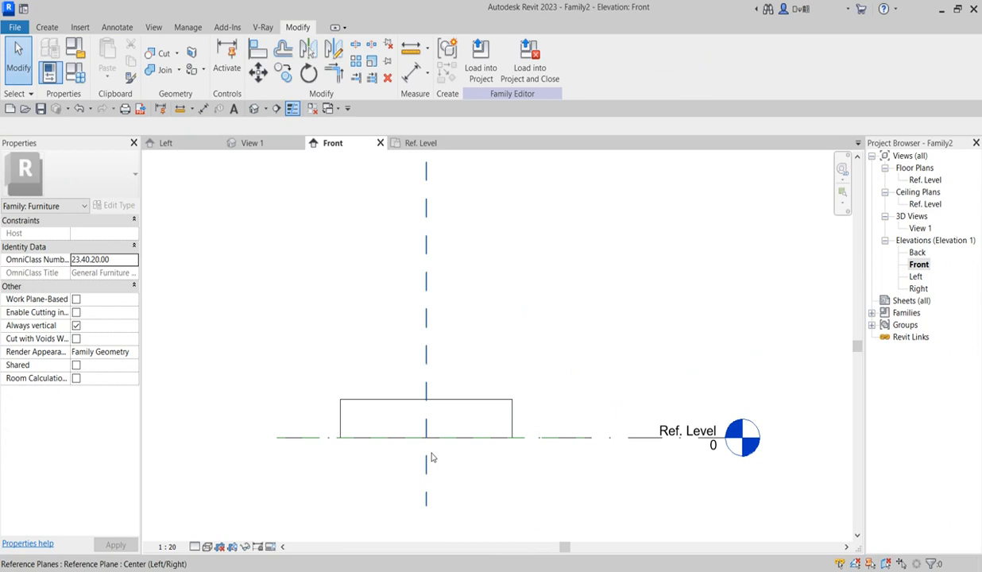
Finish the tabletop extrusion and measure its height above Ref. Level in the Front elevation
click(426, 419)
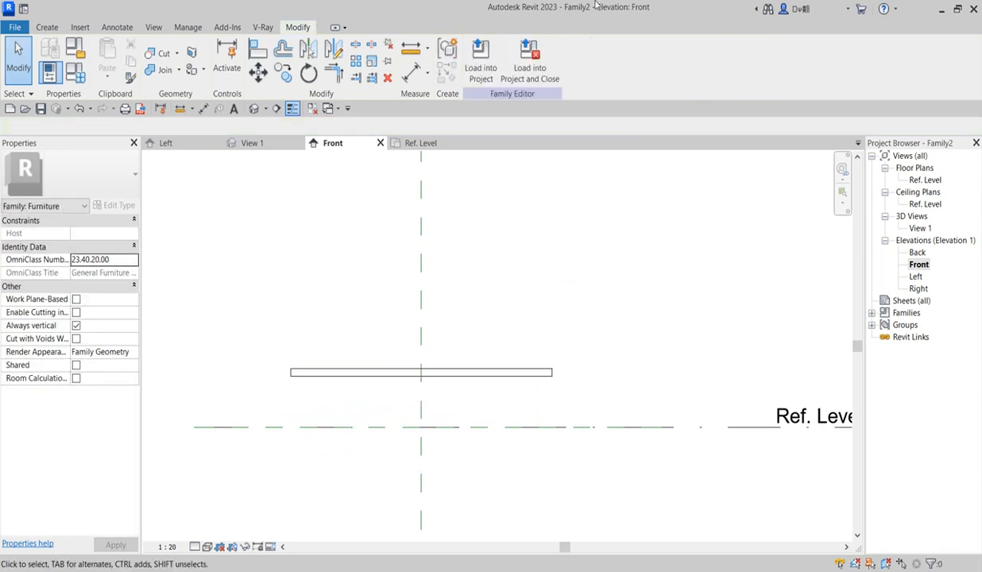
click(476, 56)
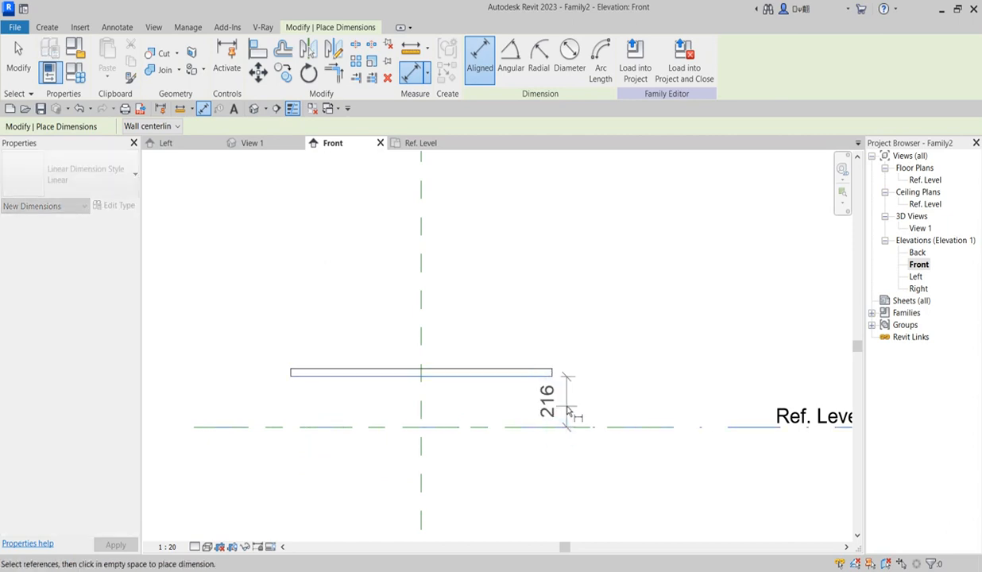
Place the 216 slab-to-level dimension, cancel the dimension tool, and select the slab
right_click(574, 414)
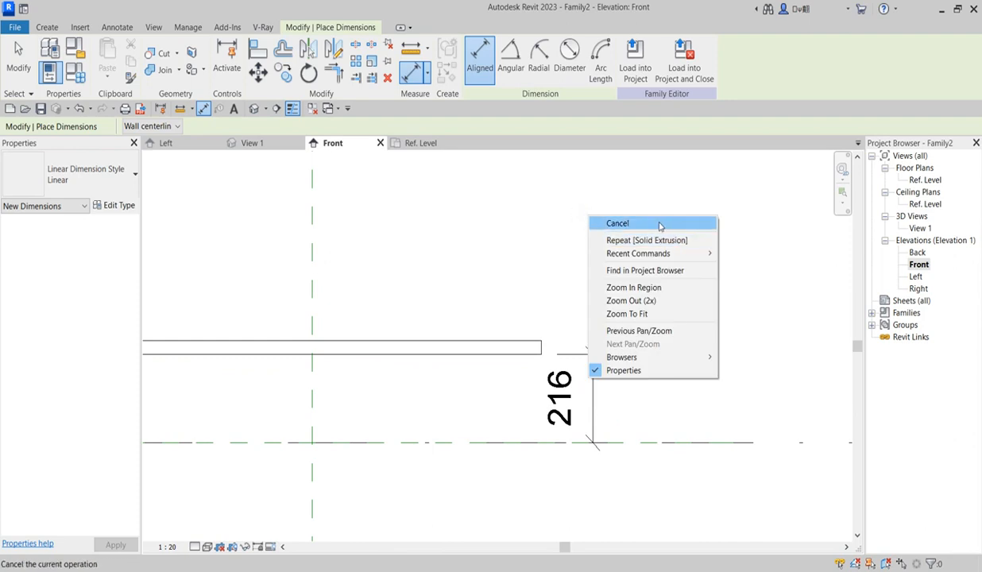
click(617, 222)
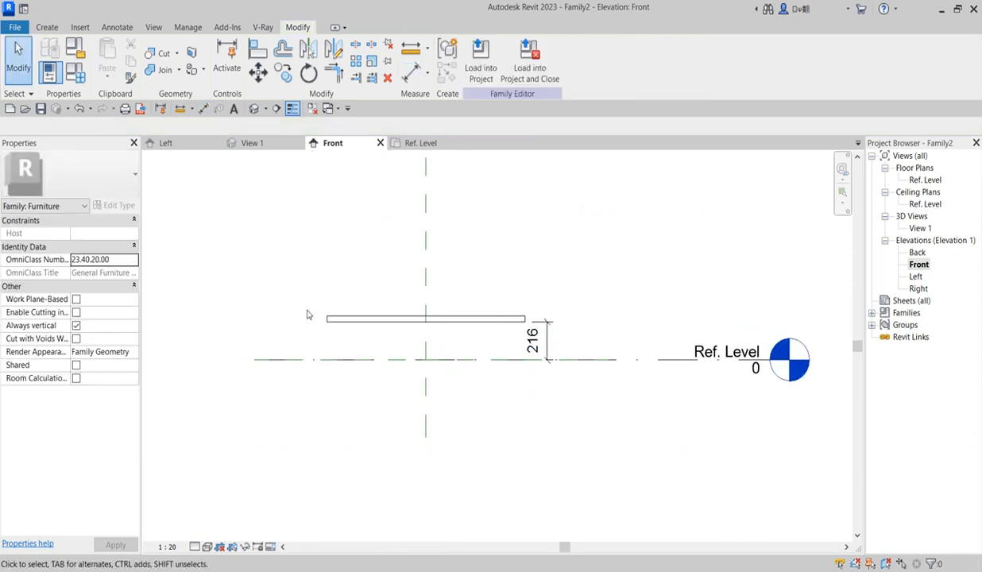
click(425, 318)
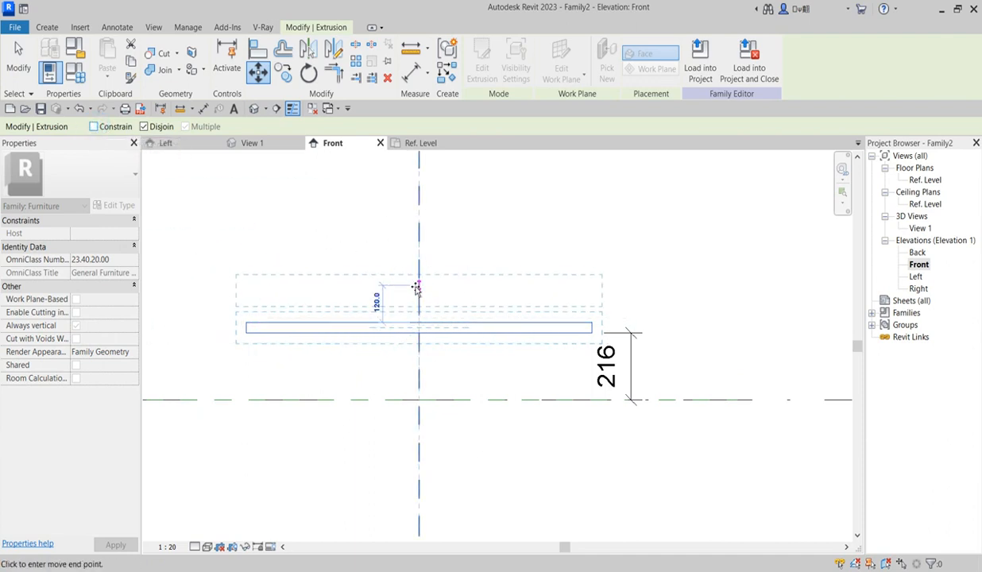
Drag the tabletop slab upward and accept deleting the 216 dimension
drag(416, 286, 419, 249)
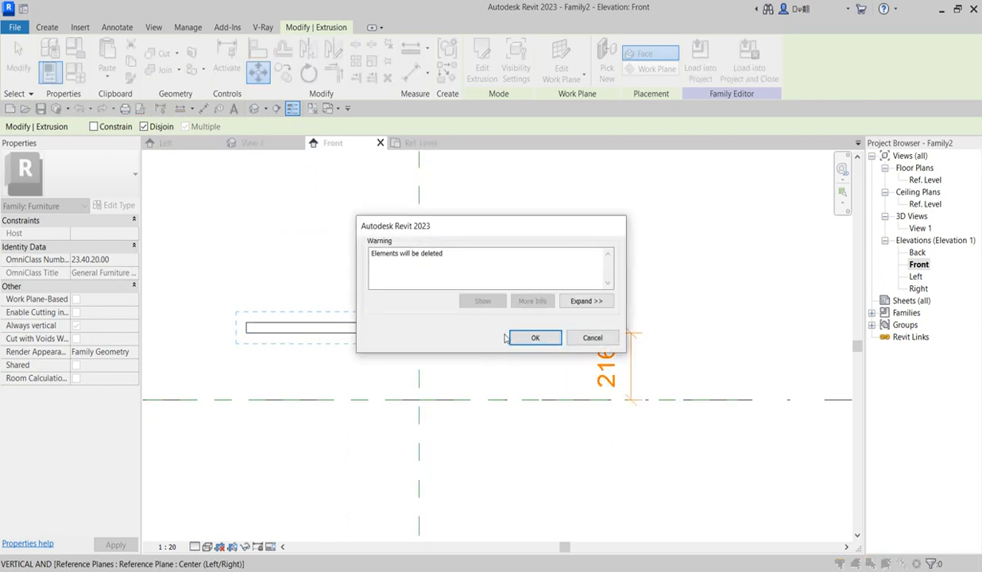
click(535, 337)
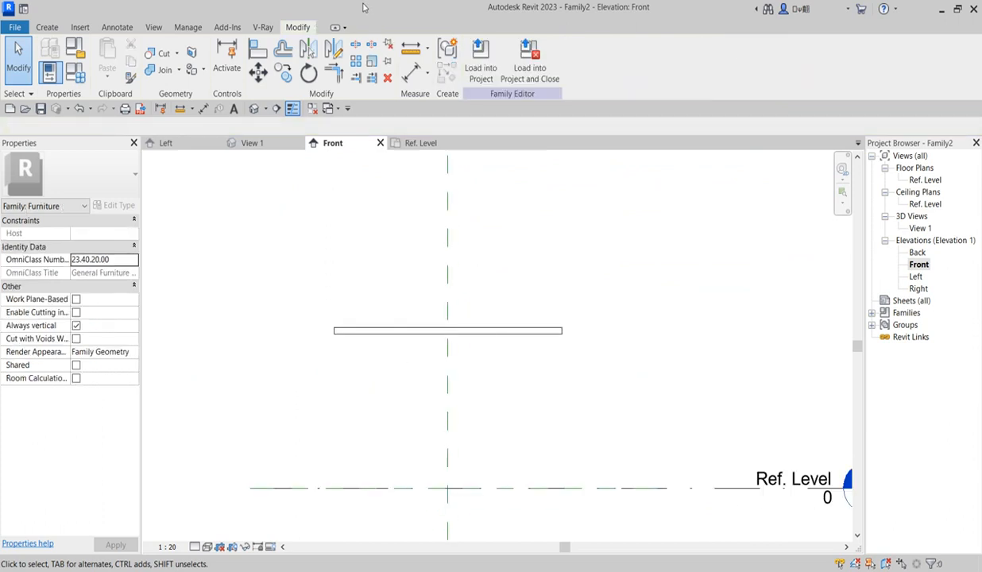
Try an aligned dimension from the tabletop slab in the Front elevation
click(471, 56)
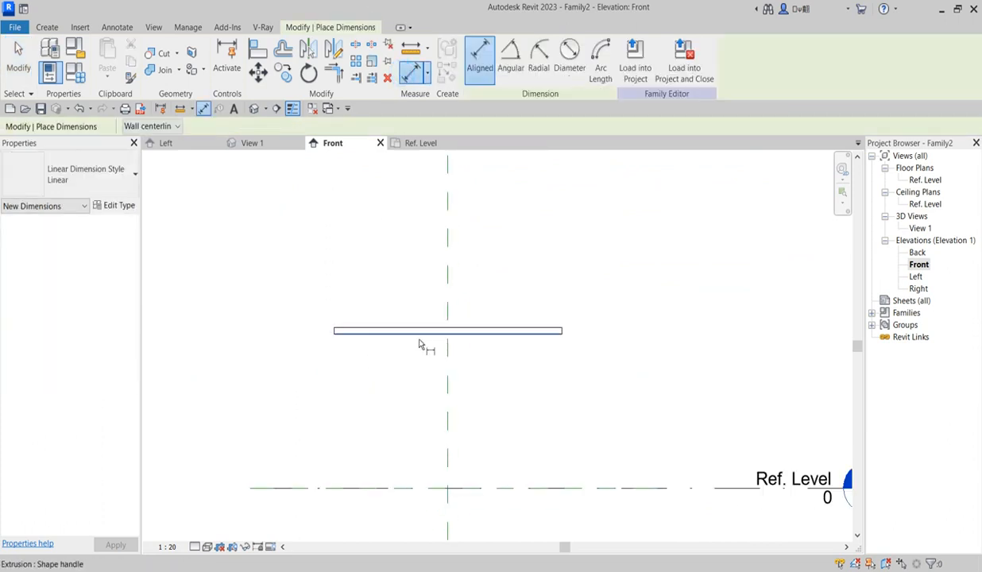
click(389, 429)
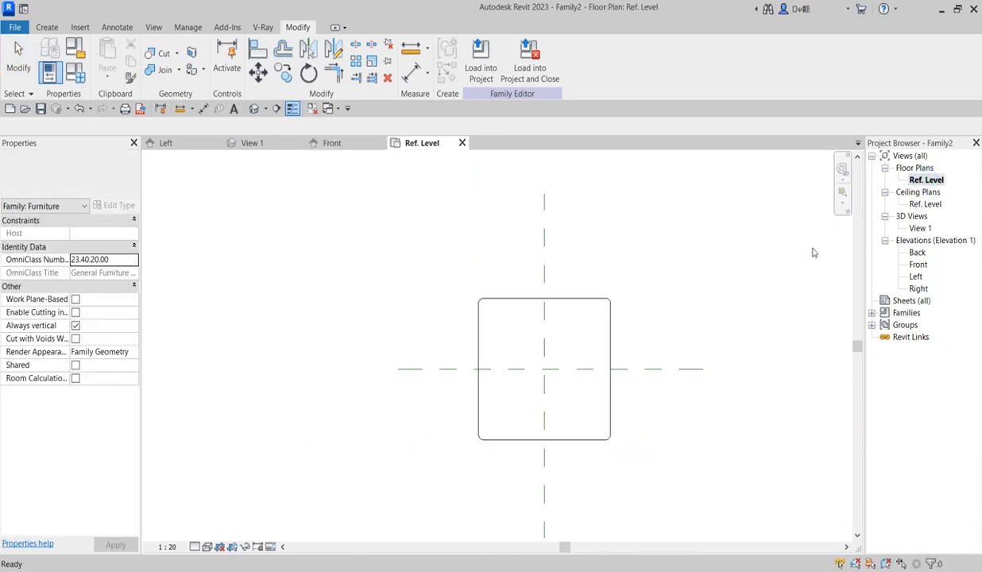
Start a new extrusion from the Create tools for the four table legs
click(51, 26)
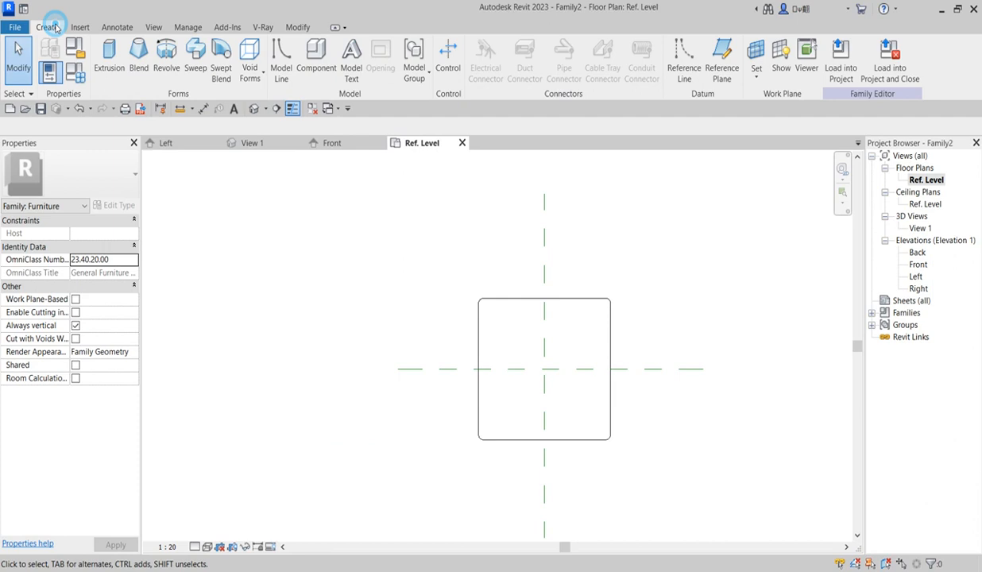
click(109, 50)
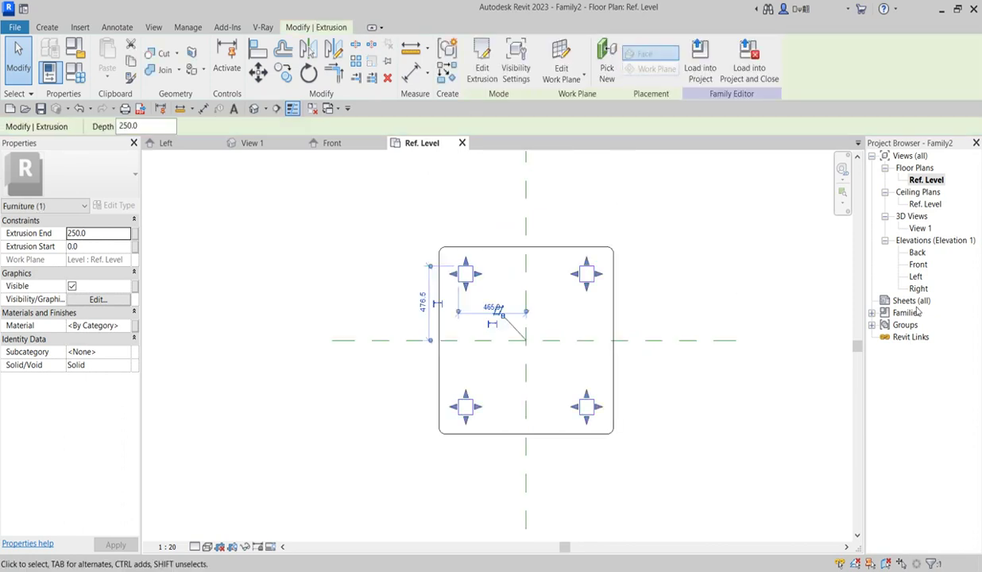
mouse_move(917, 290)
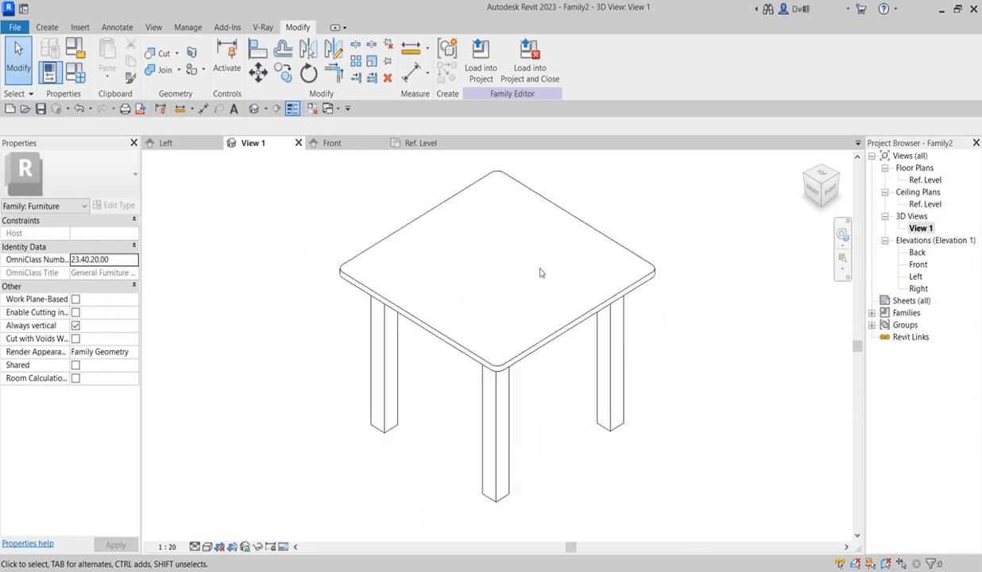
Switch back to the Ref. Level floor plan
click(543, 437)
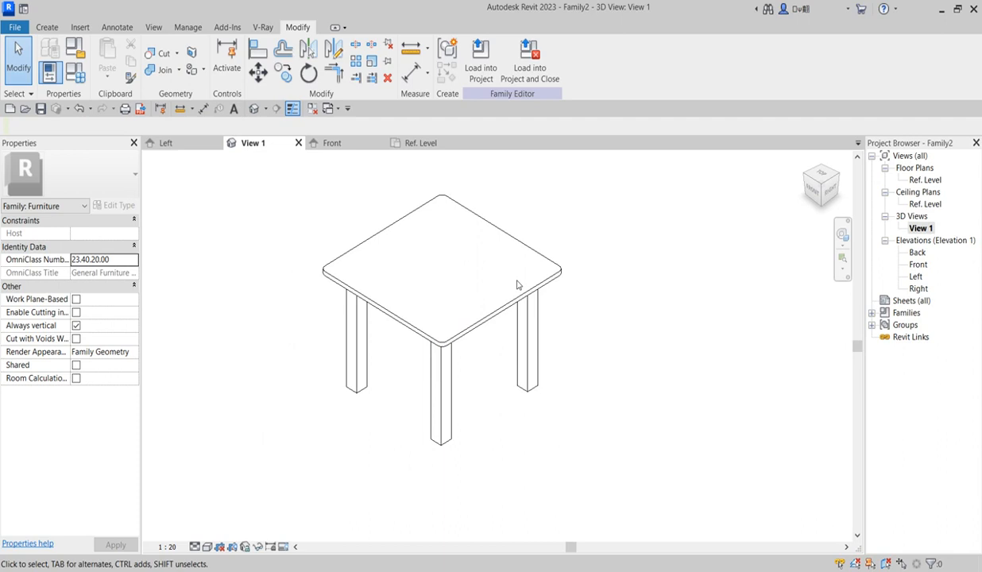
mouse_move(701, 348)
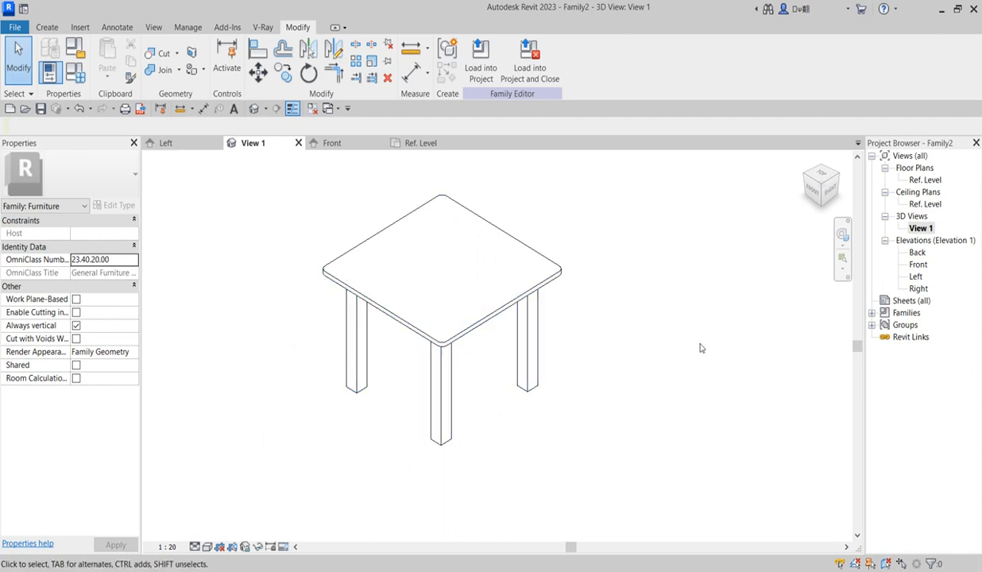
mouse_move(922, 192)
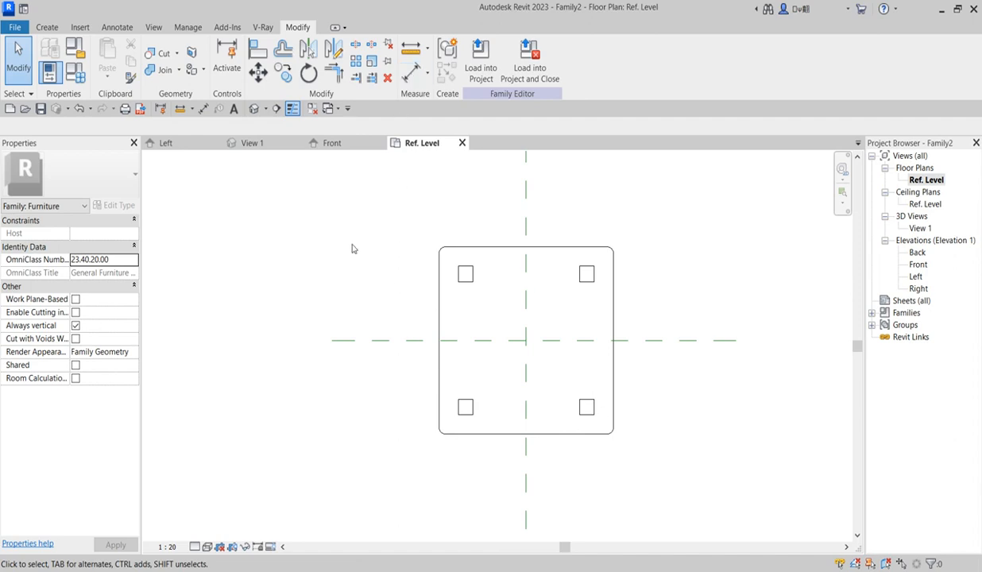
mouse_move(399, 358)
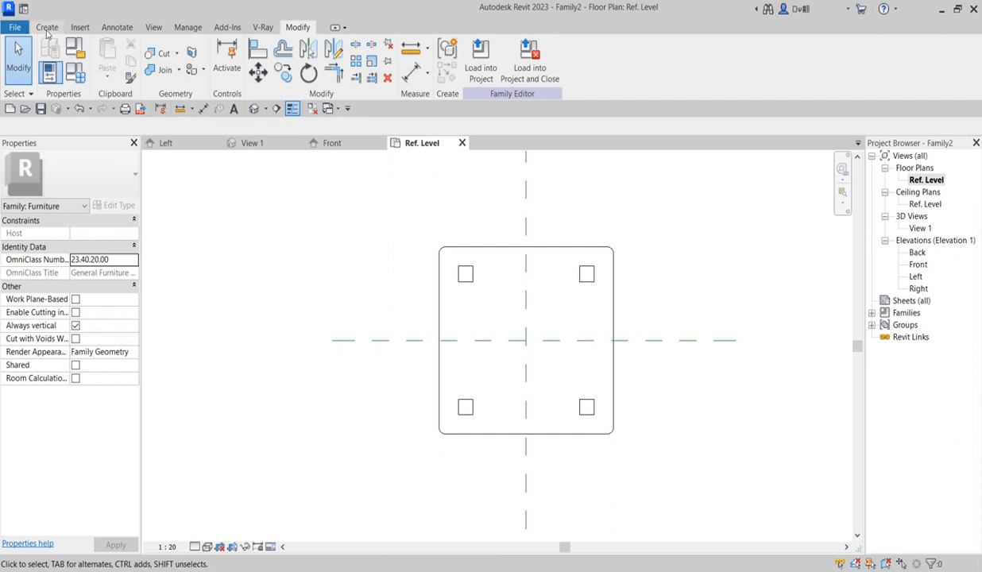
Start an extrusion and sketch a square left of the table, setting its sides to 700
click(47, 26)
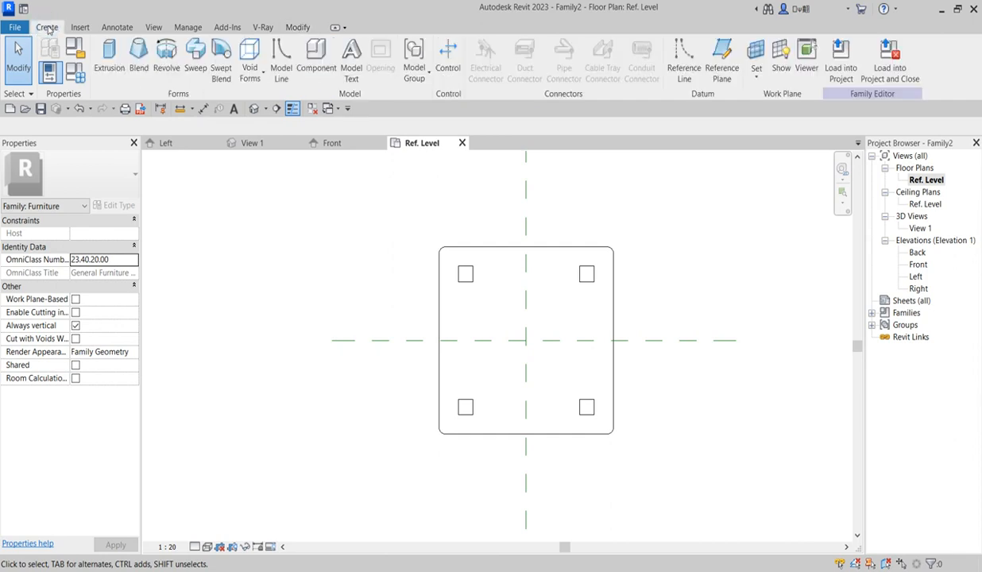
mouse_move(200, 237)
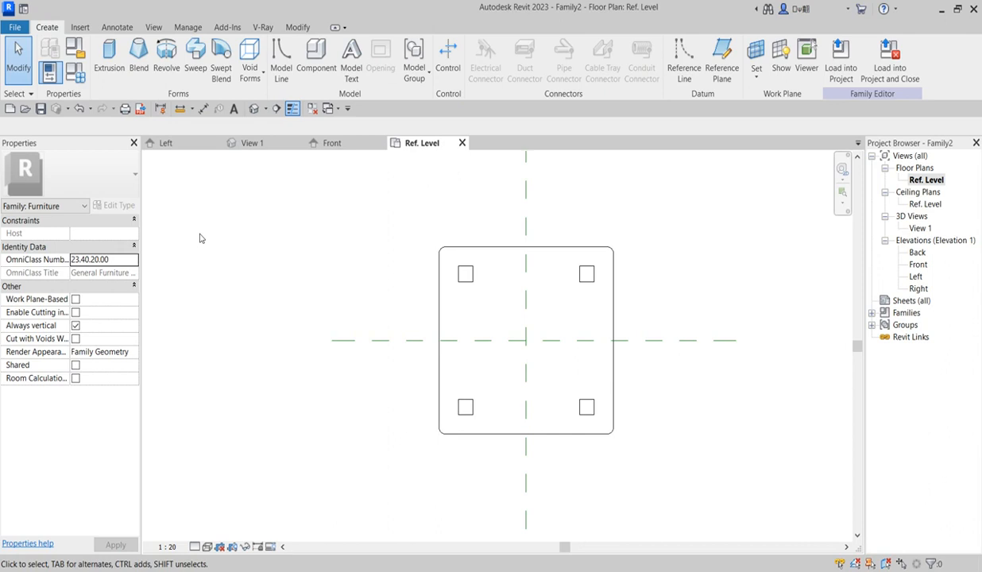
mouse_move(228, 273)
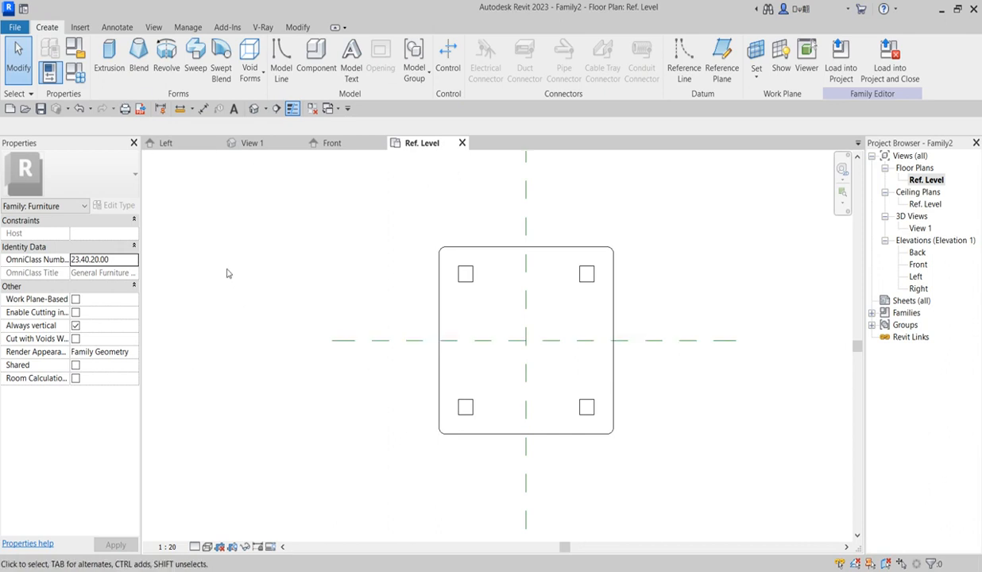
mouse_move(109, 53)
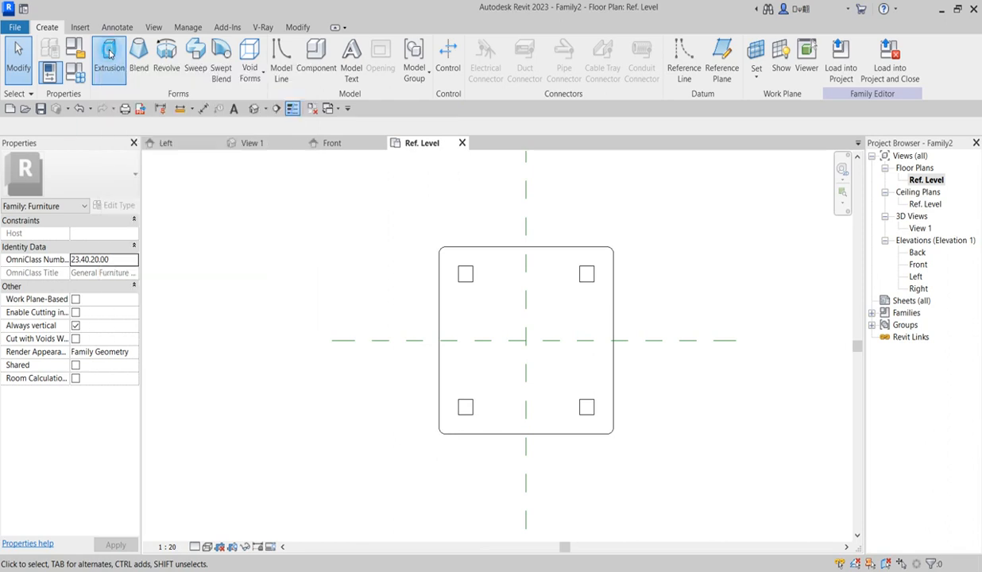
click(109, 51)
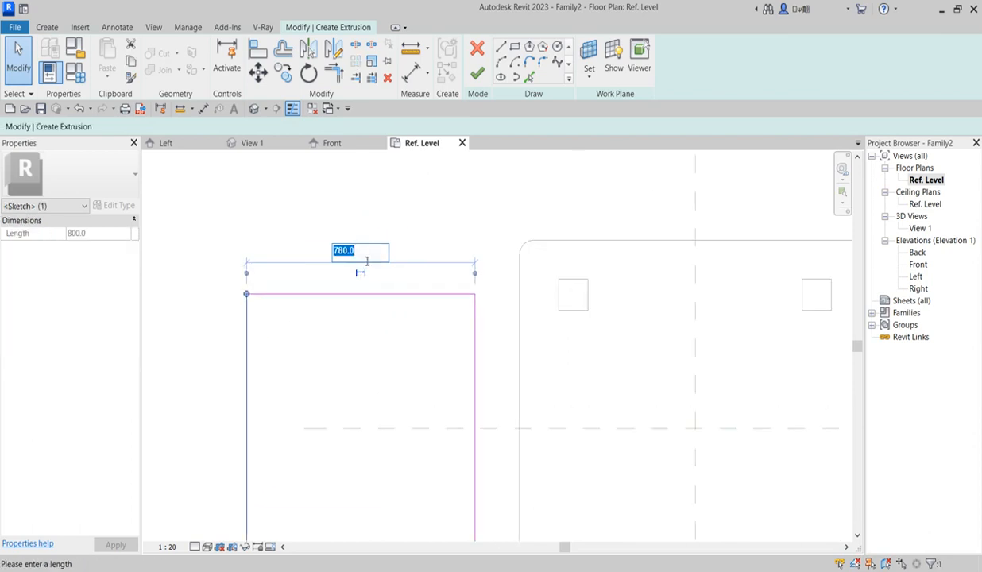
text(7000)
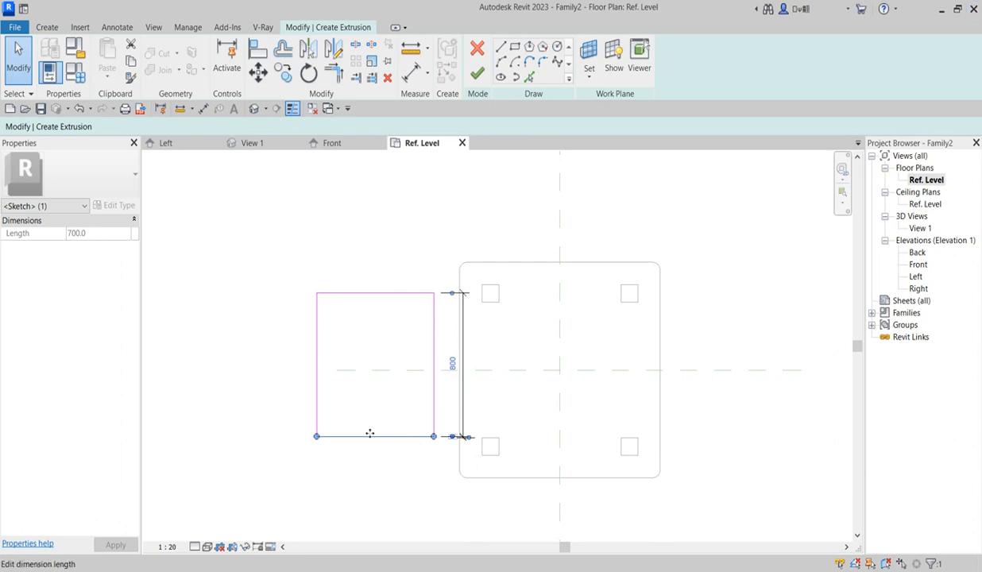
right_click(459, 365)
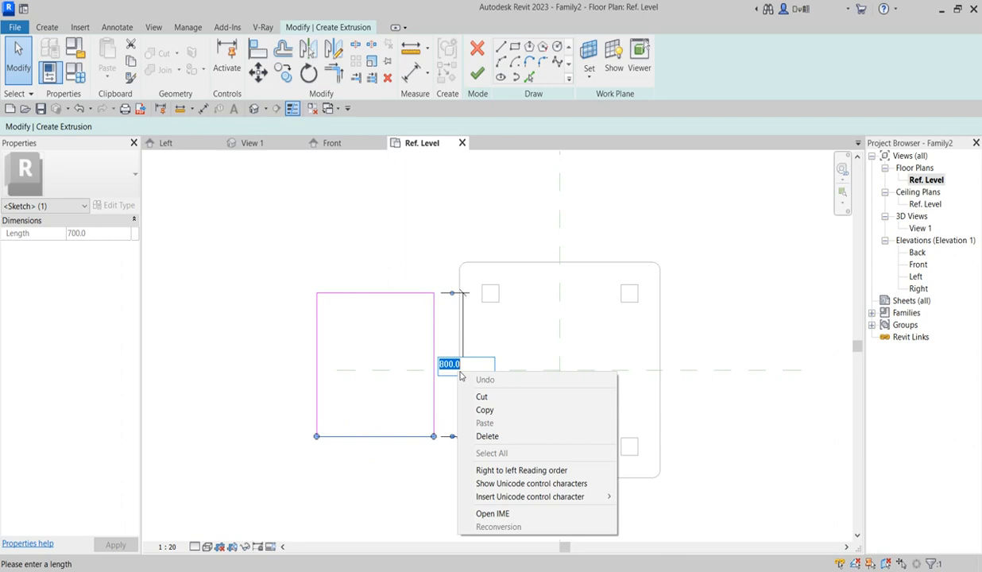
click(460, 365)
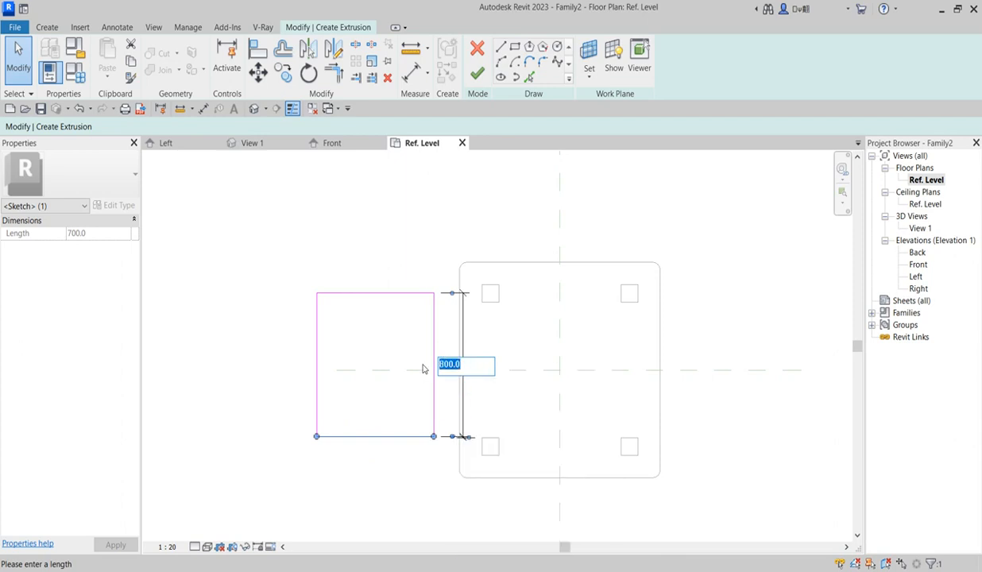
text(700)
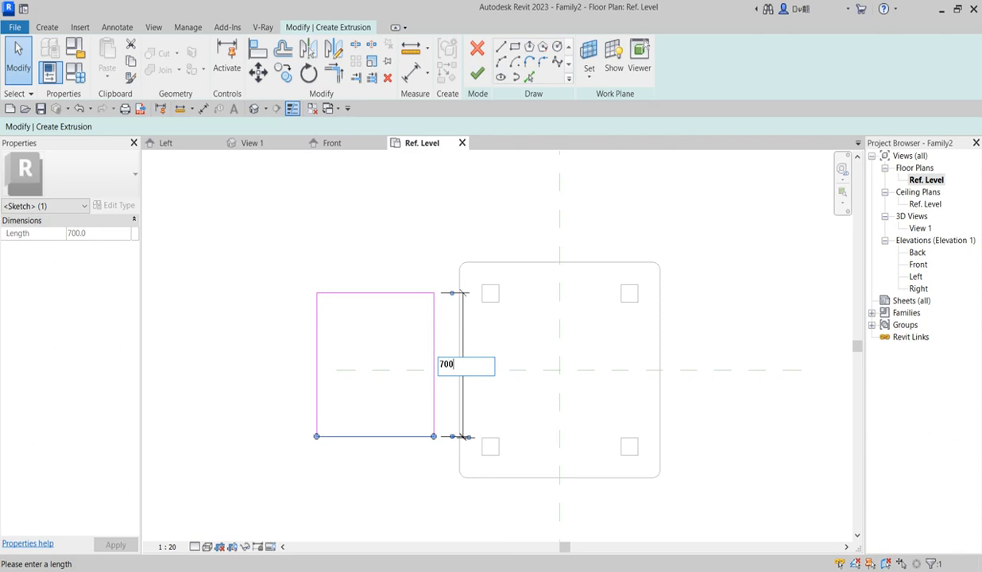
click(414, 476)
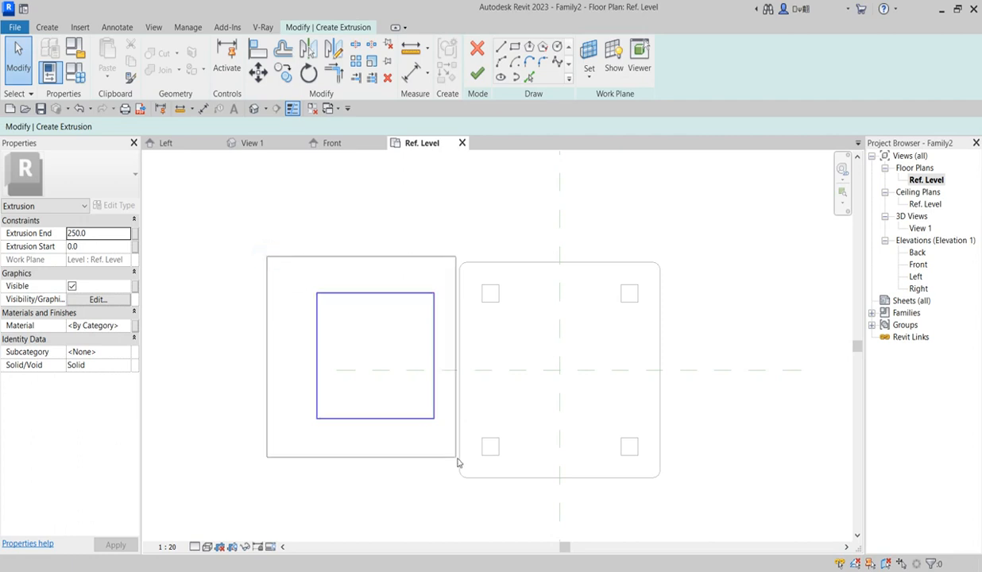
Cancel the extra line command and finish the square extrusion at 250 depth
click(374, 358)
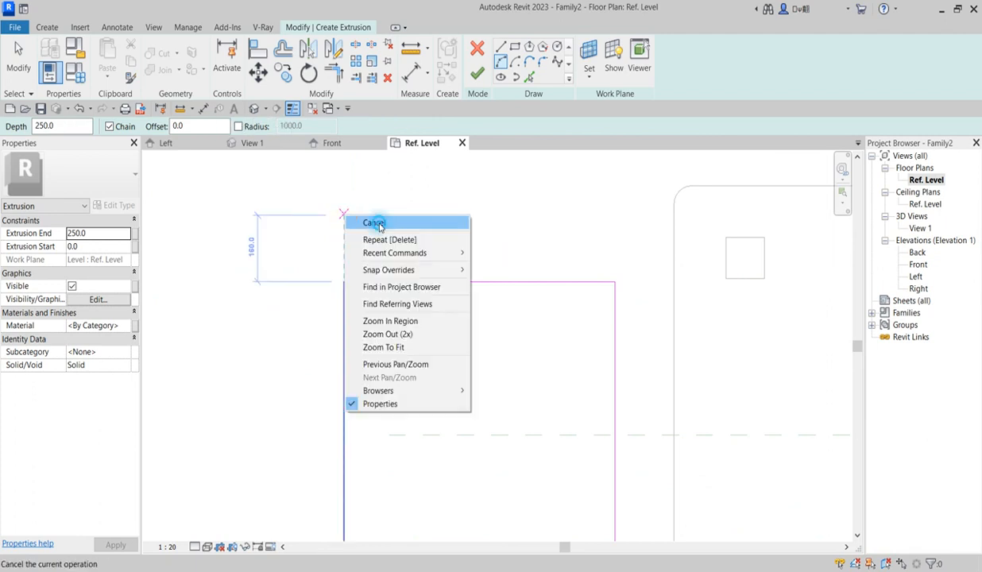
click(373, 223)
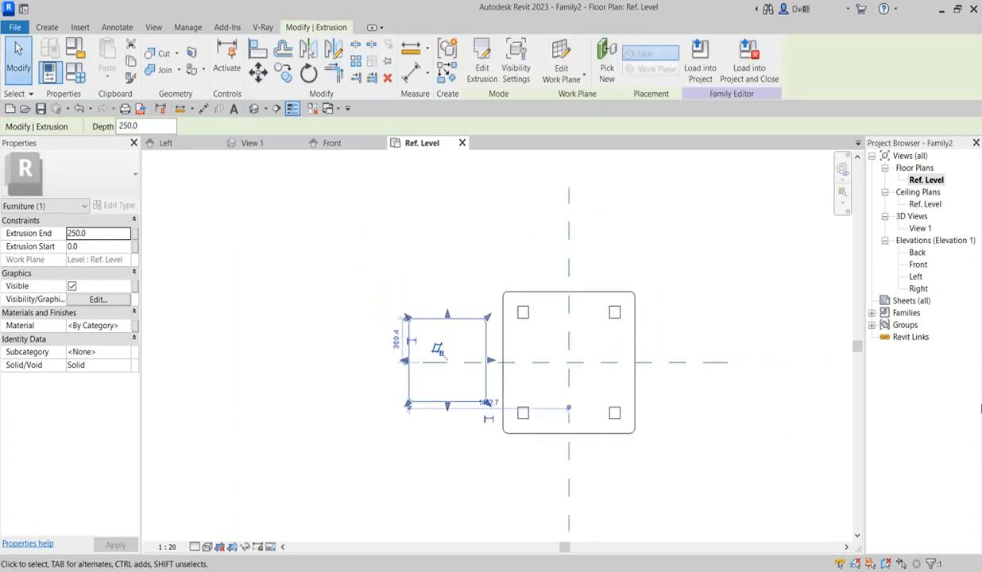
mouse_move(914, 275)
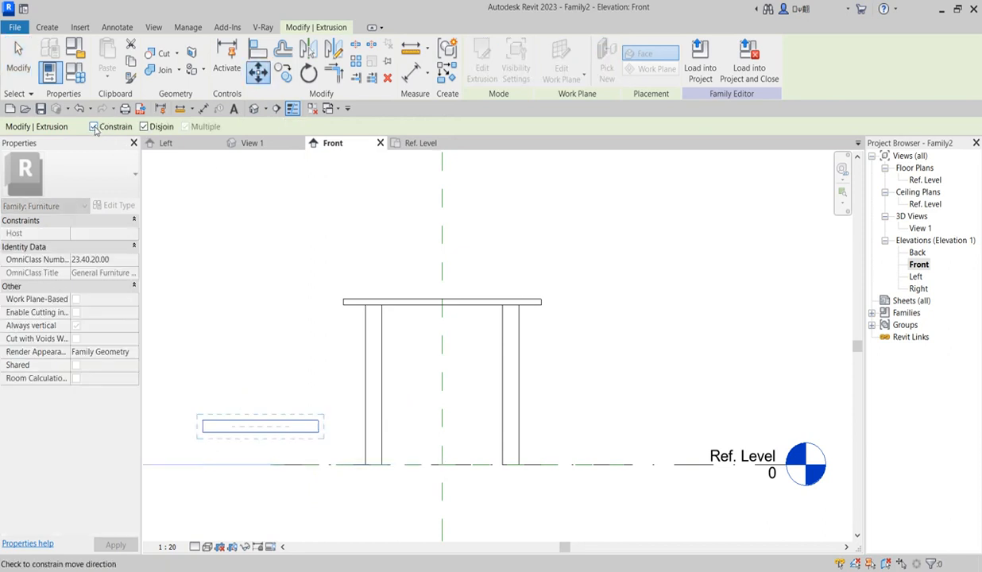
Move the square seat slab straight up above Ref. Level in the Front elevation
click(94, 126)
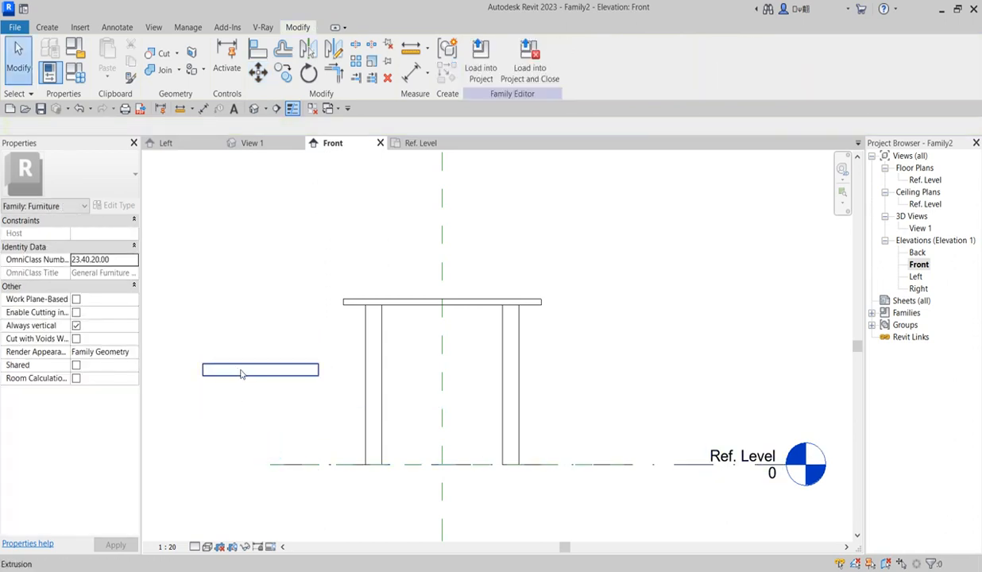
click(260, 370)
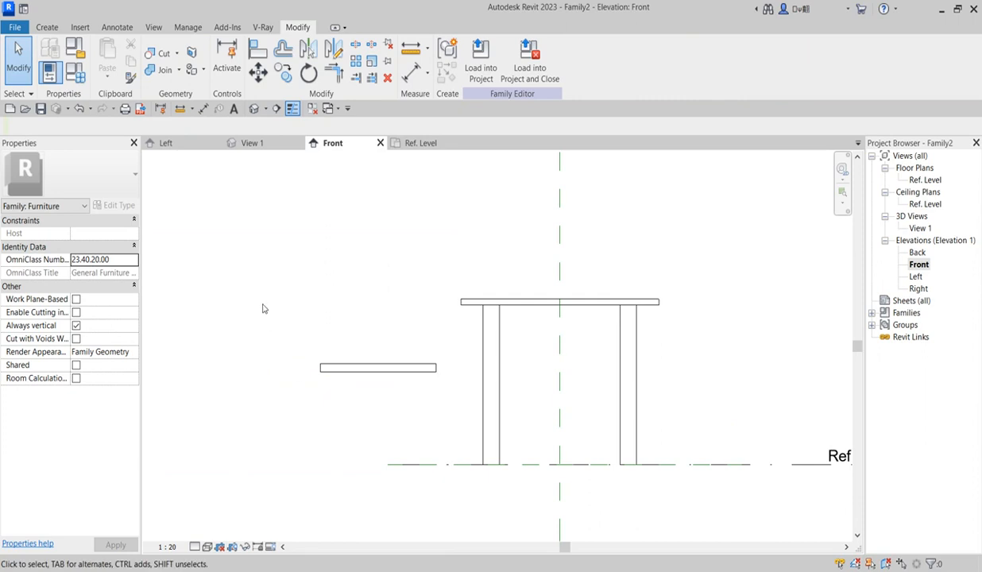
mouse_move(379, 389)
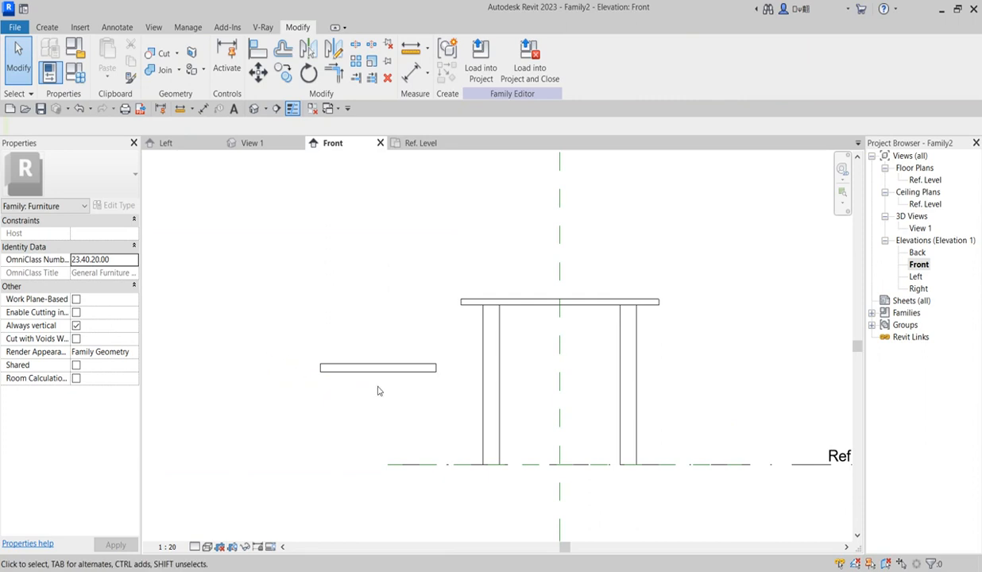
mouse_move(315, 421)
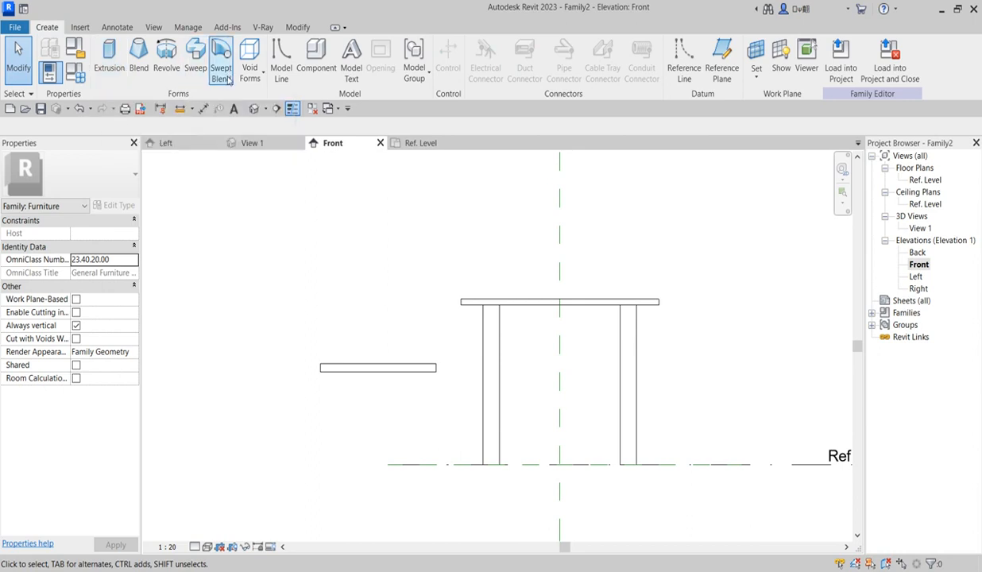
click(229, 55)
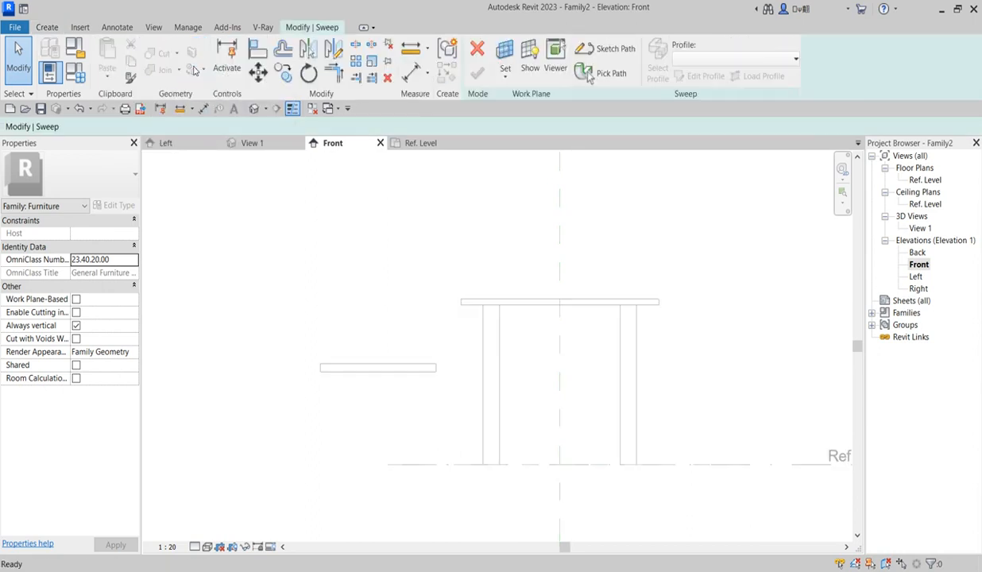
Sketch the sweep path rising from the floor, under the seat and angled up for the backrest
click(615, 73)
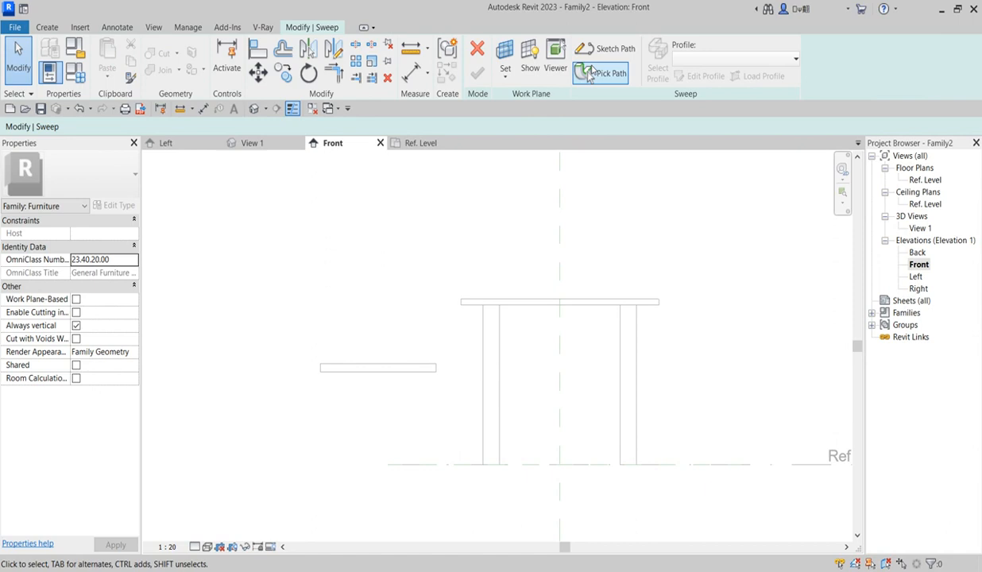
click(605, 72)
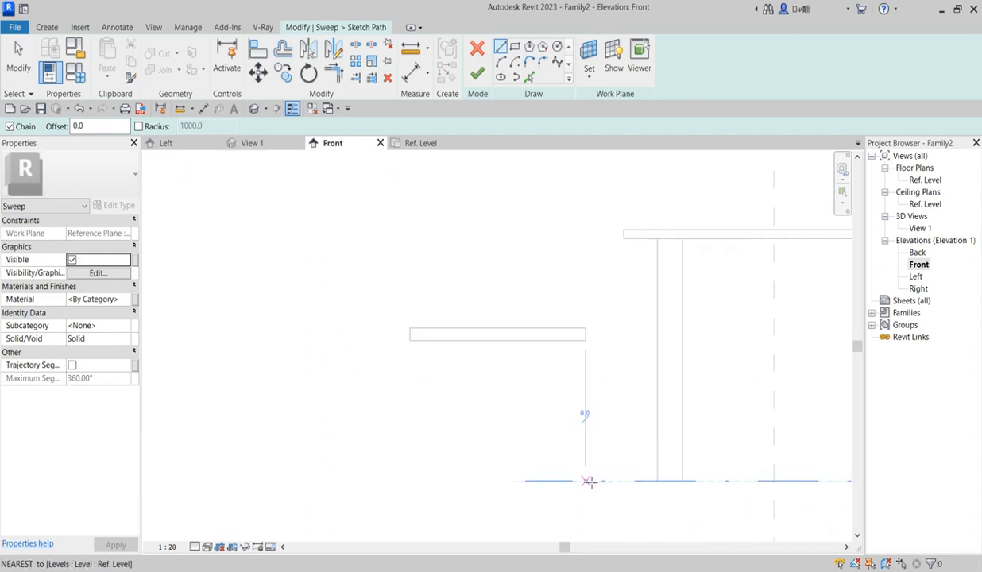
drag(585, 480, 586, 357)
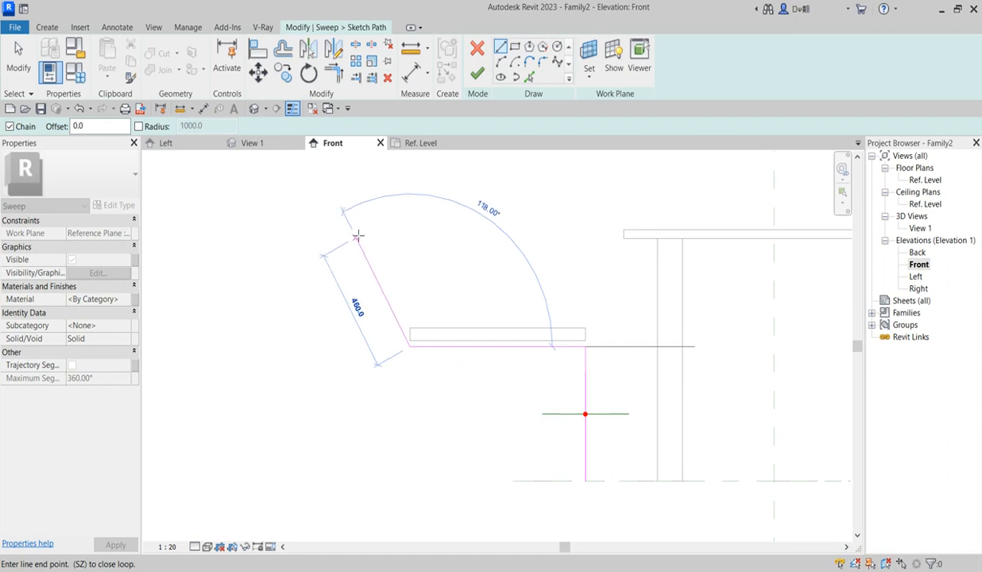
drag(358, 236, 333, 203)
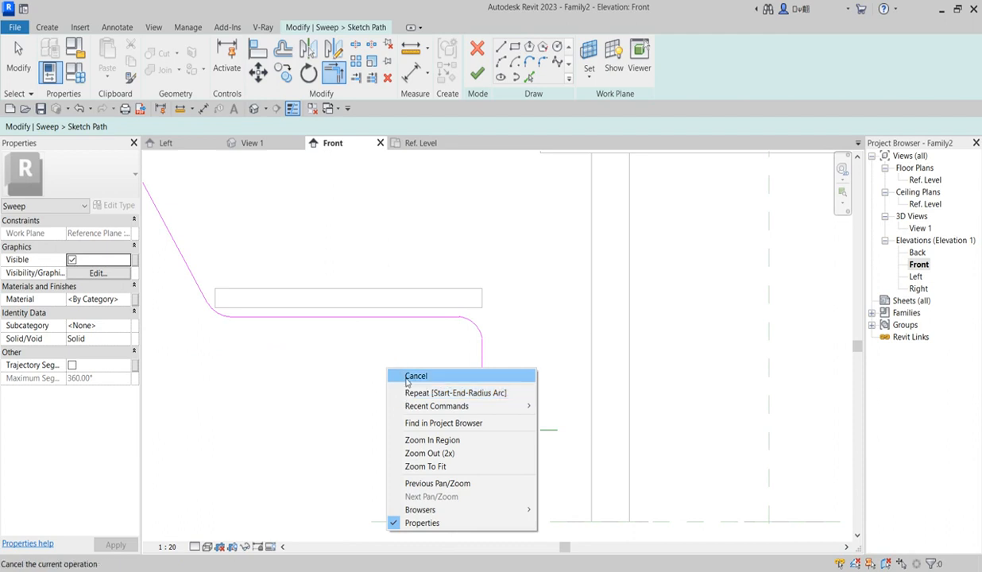
click(415, 376)
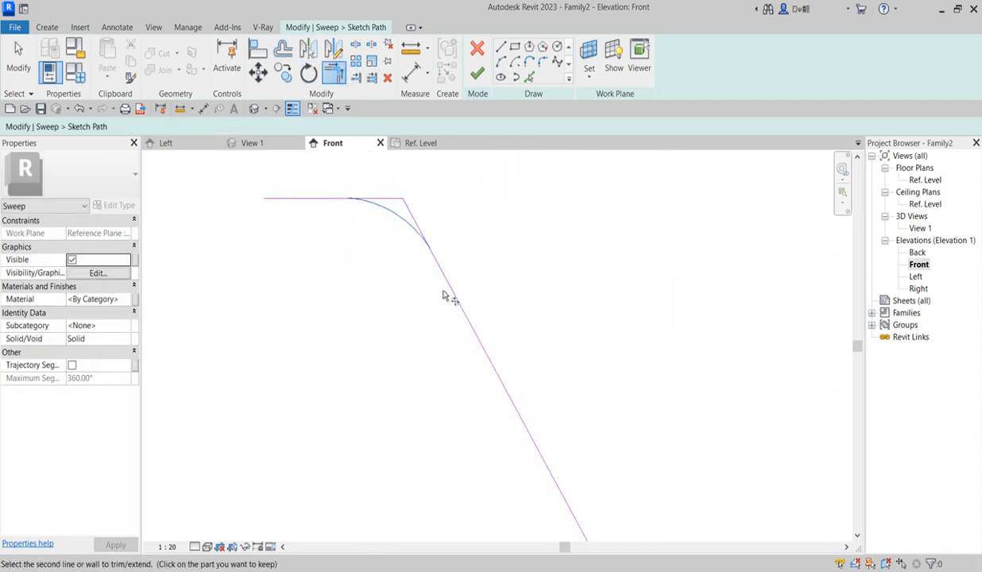
Trim the frame path lines to meet the rounded corners, then finish the path
click(317, 197)
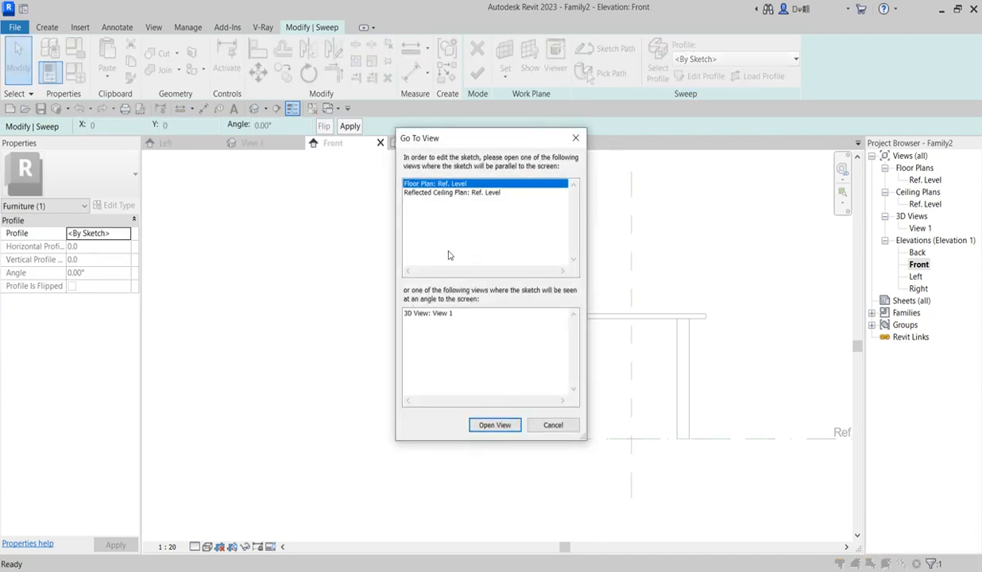
mouse_move(481, 197)
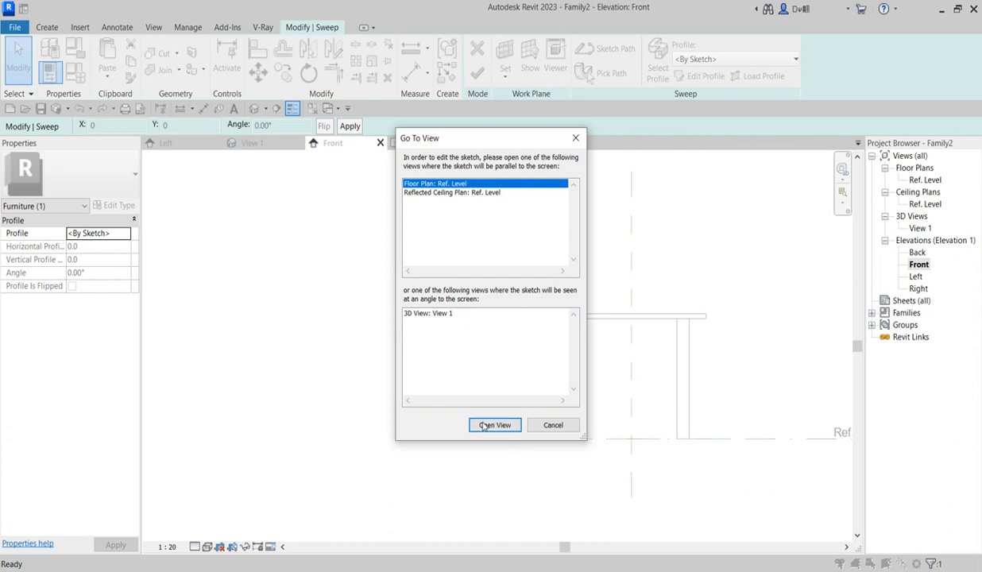
Sketch the circular tube profile in Floor Plan: Ref. Level and finish the frame sweep
click(494, 424)
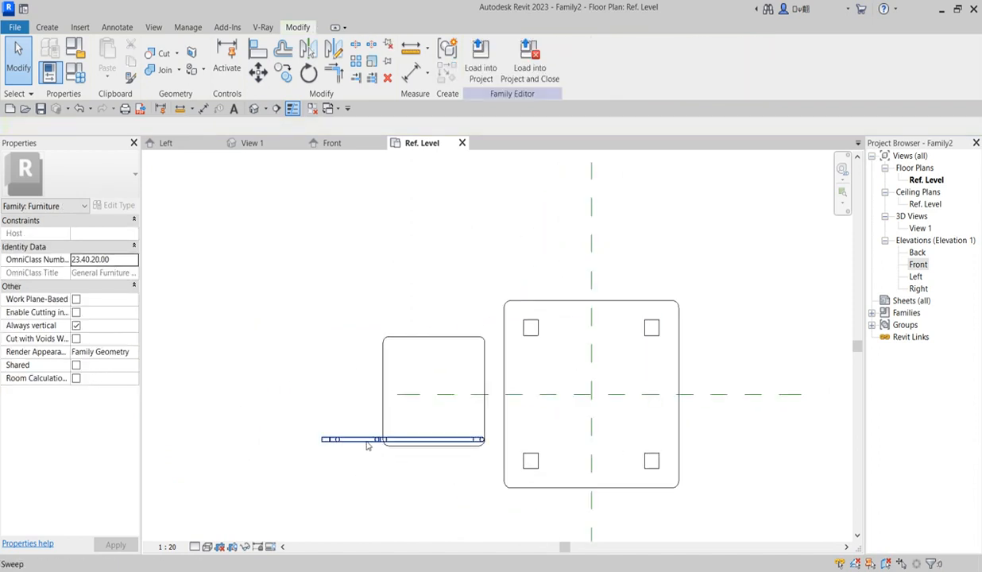
click(366, 439)
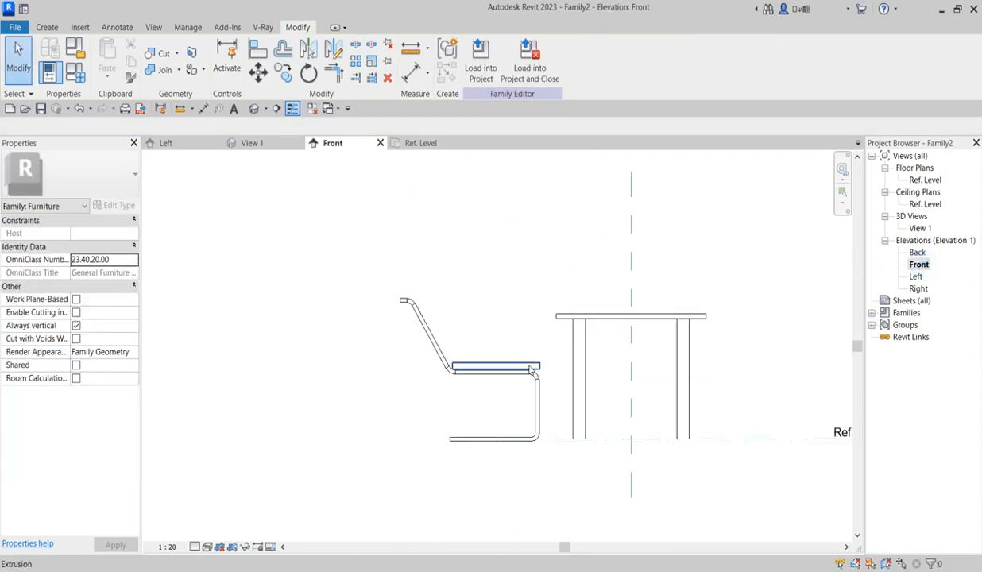
Mirror the tubular frame to the seat's other side and view the chair in 3D
click(496, 366)
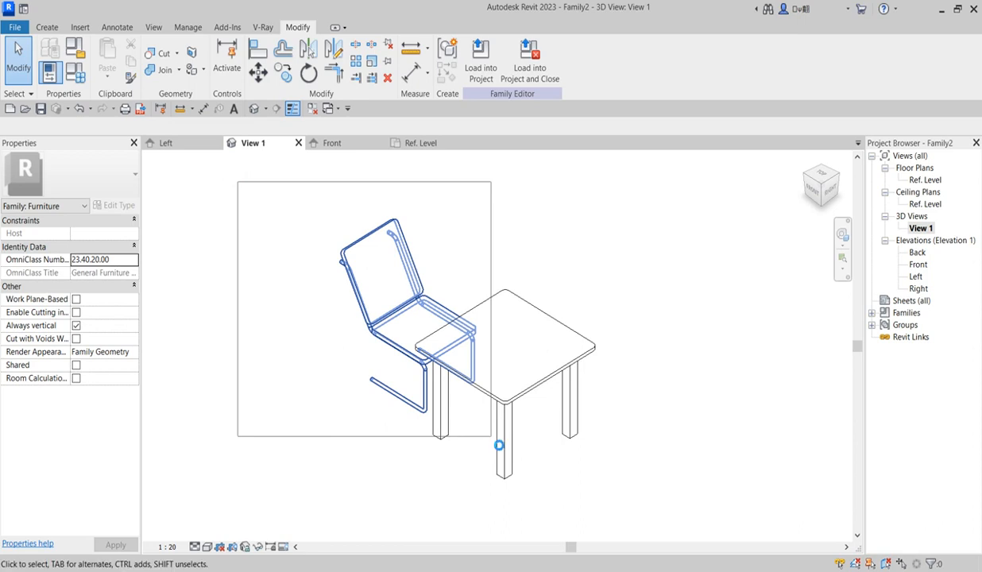
Select the seat and frames and group them as a model group named 'chair'
click(373, 318)
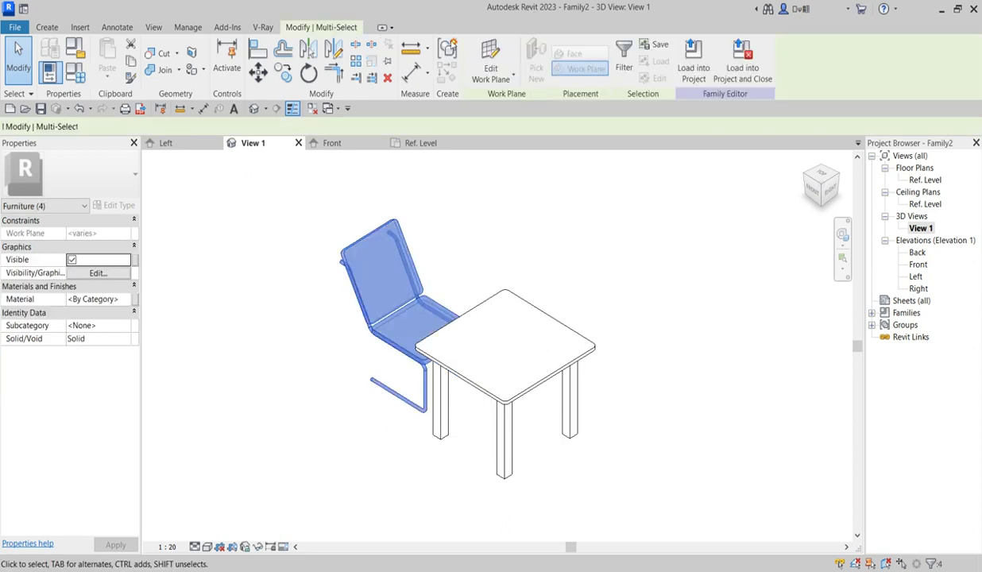
mouse_move(447, 48)
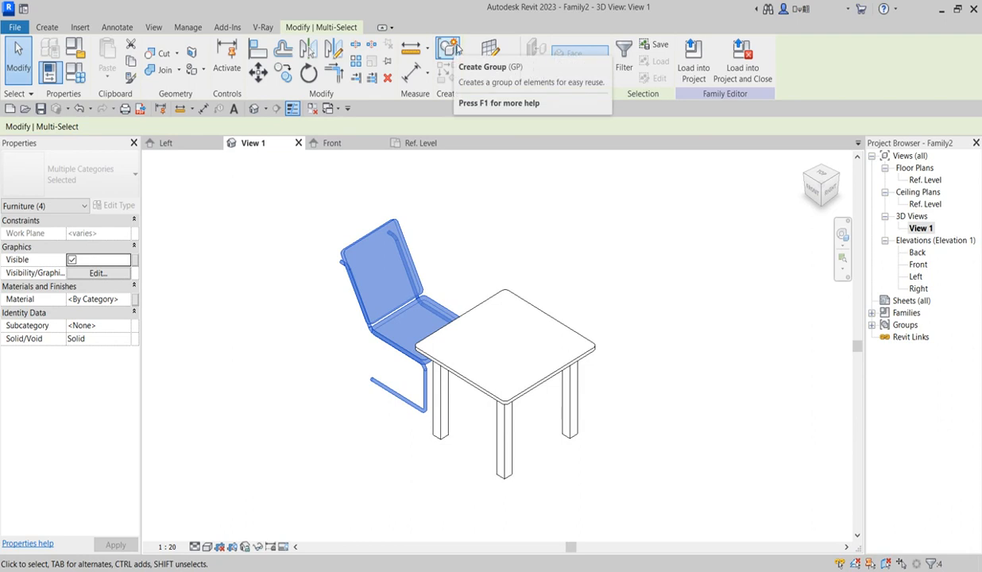
mouse_move(448, 44)
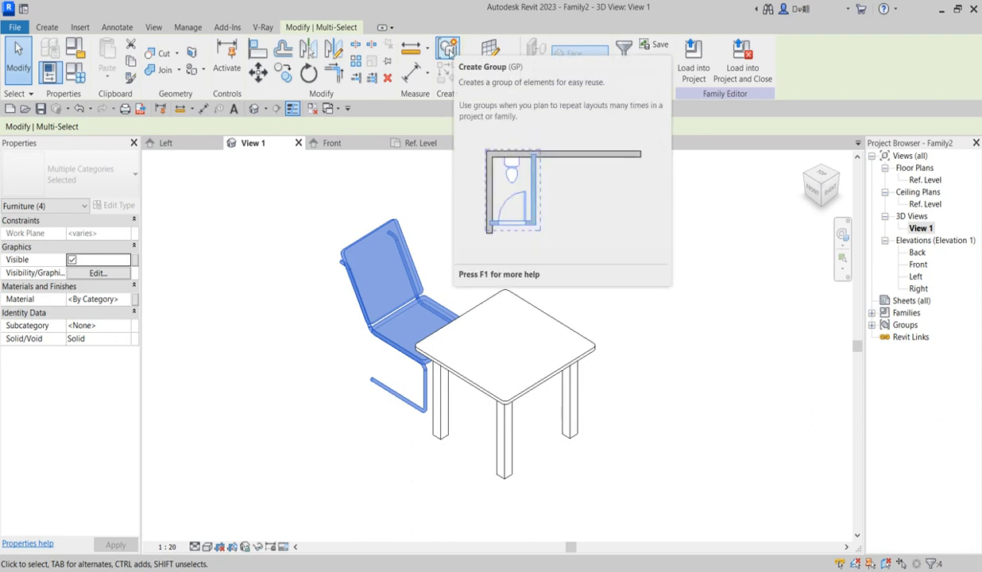
click(445, 46)
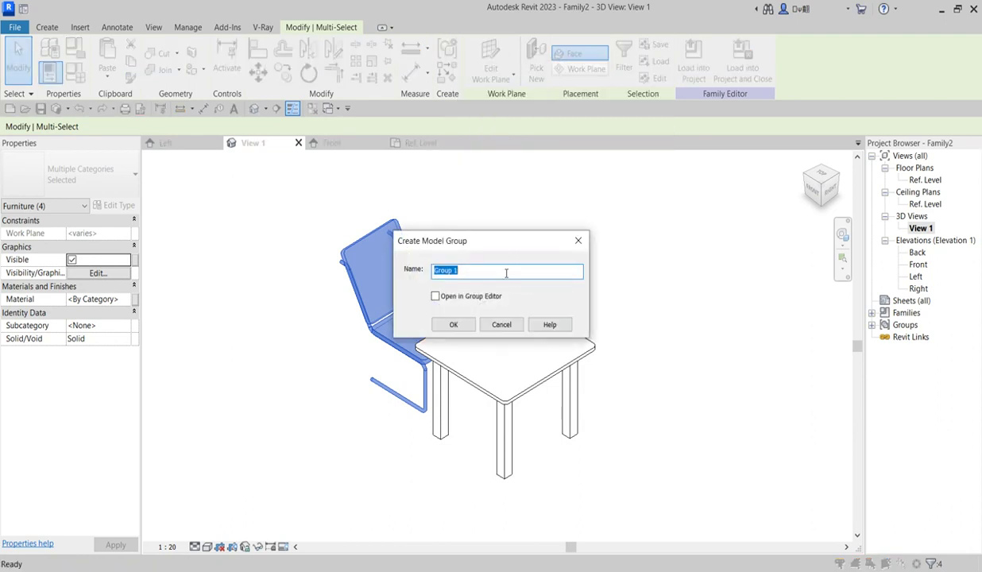
text(c)
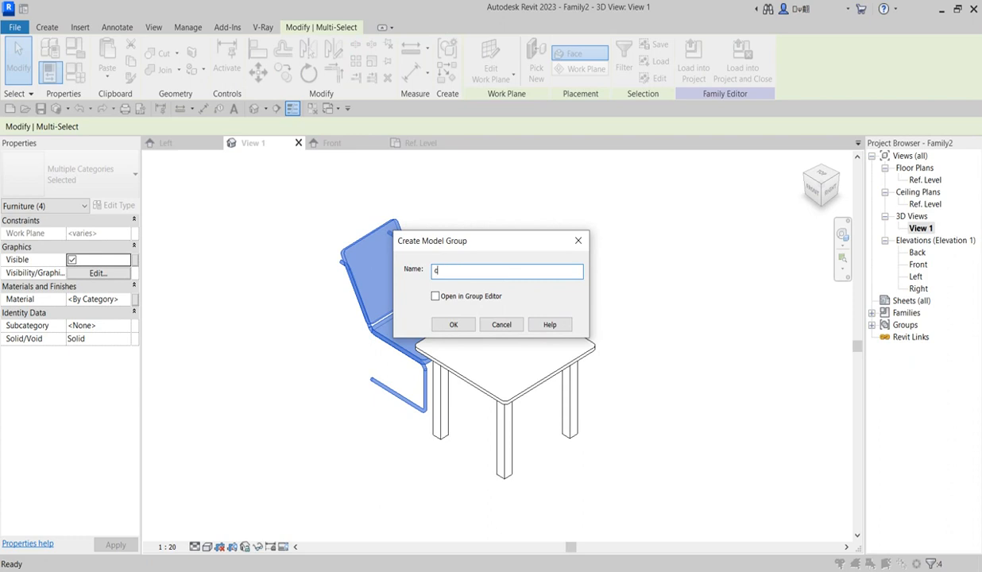
text(hair)
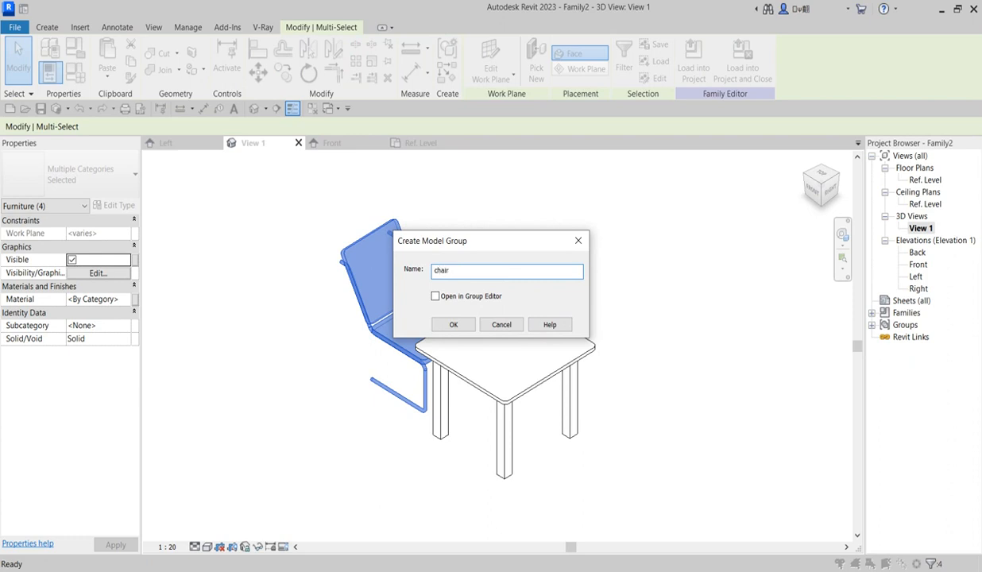
click(452, 324)
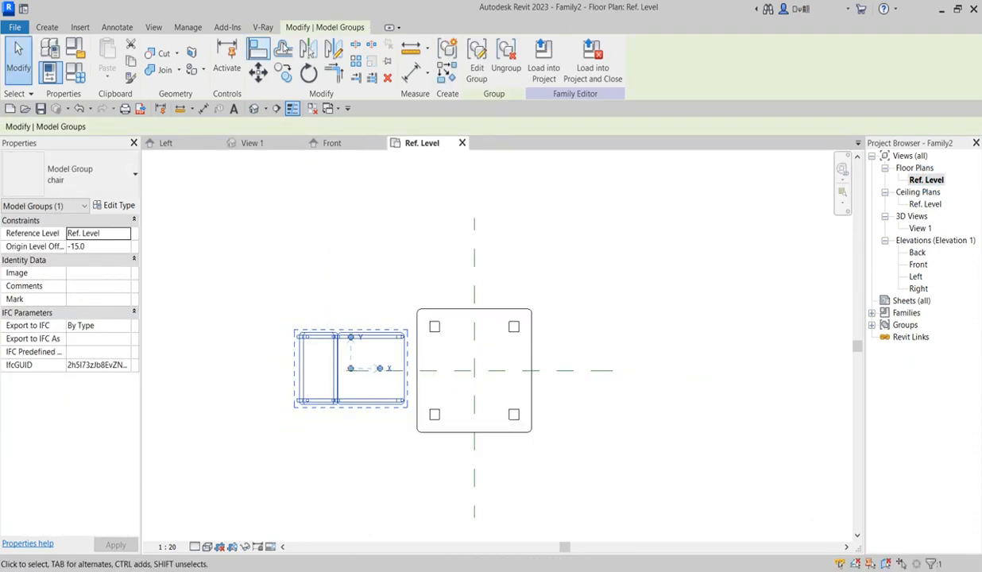
Copy and rotate the chair group to another side of the table
click(306, 73)
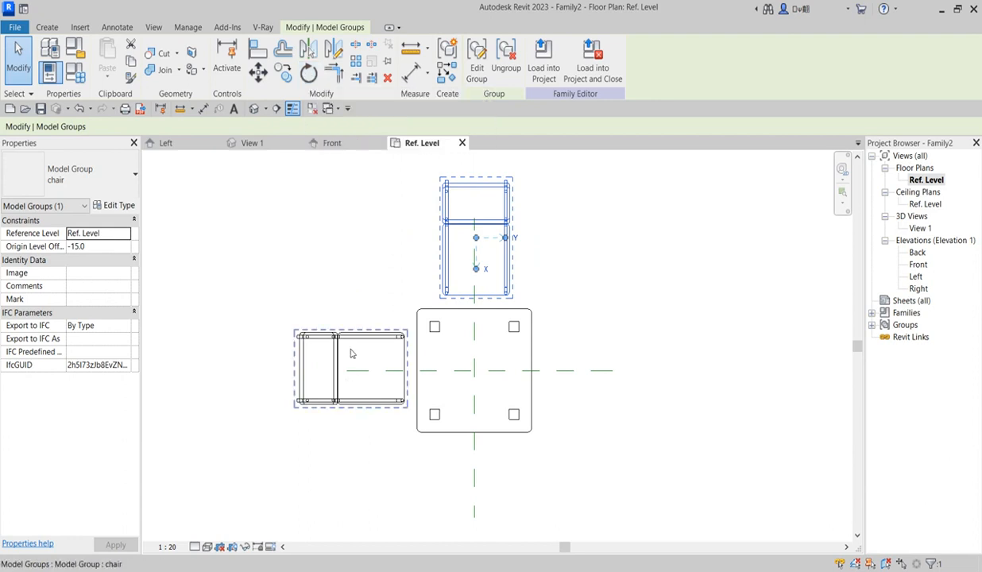
mouse_move(360, 375)
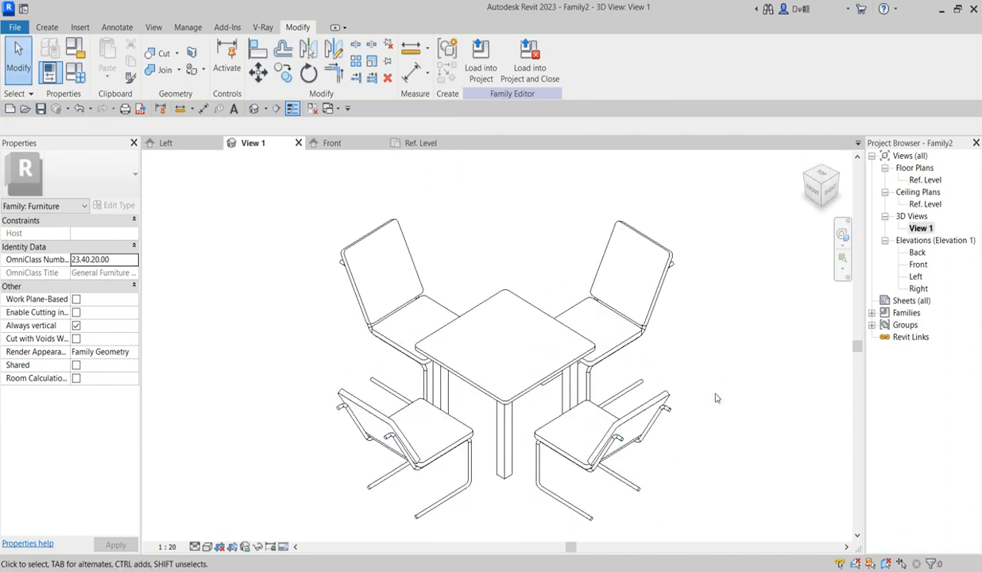
mouse_move(341, 244)
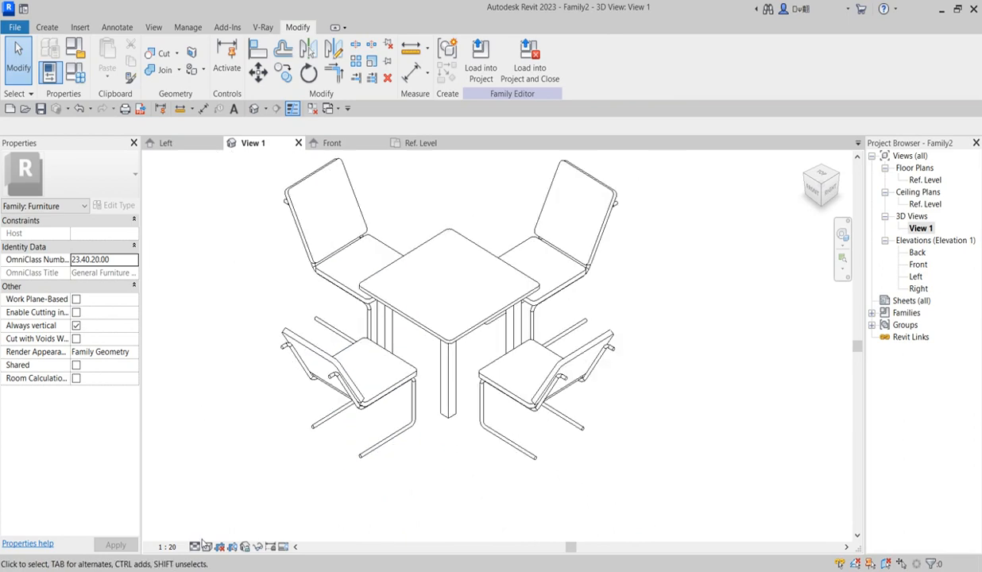
Switch the 3D view's visual style to Realistic, then settle on Shaded
click(218, 542)
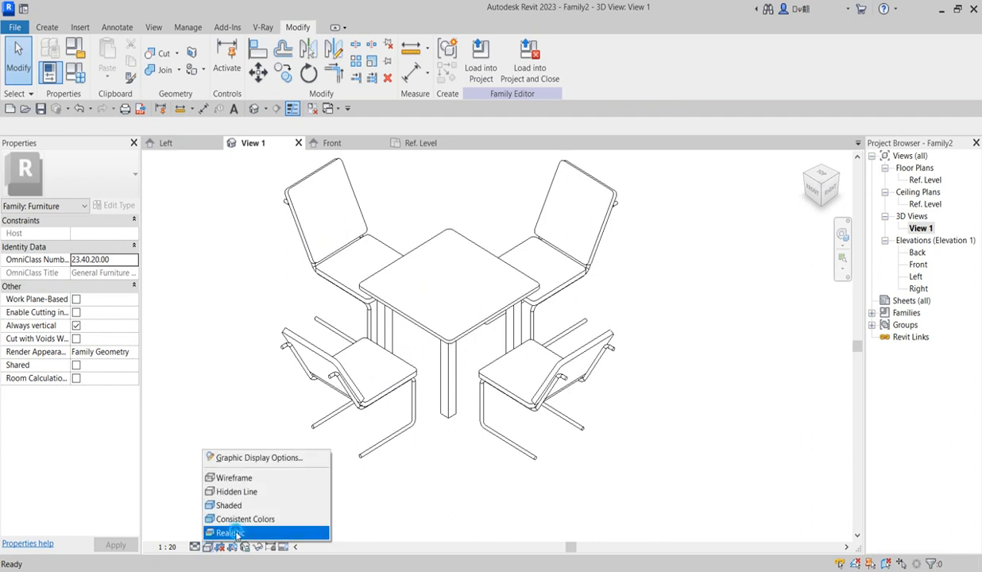
click(230, 532)
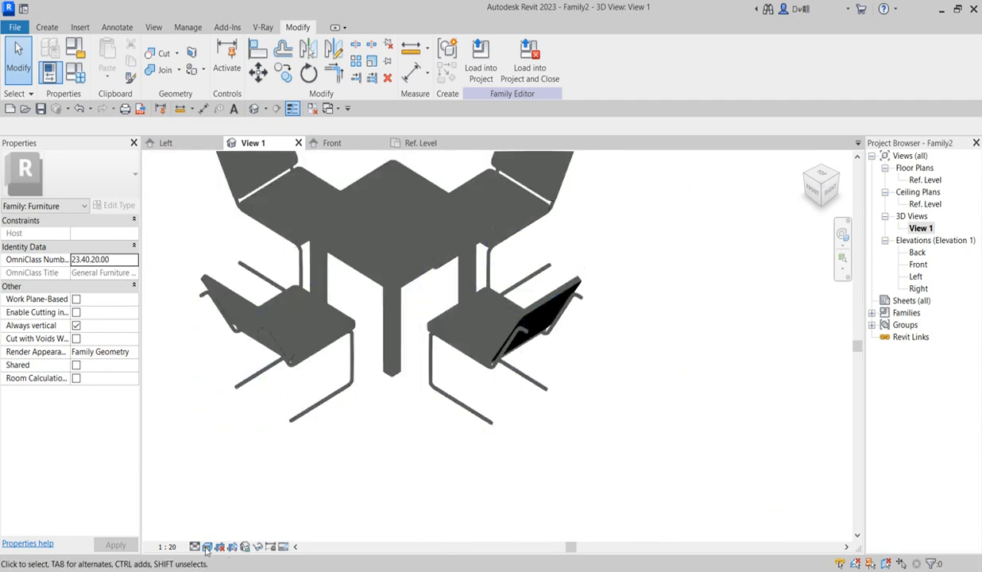
click(208, 543)
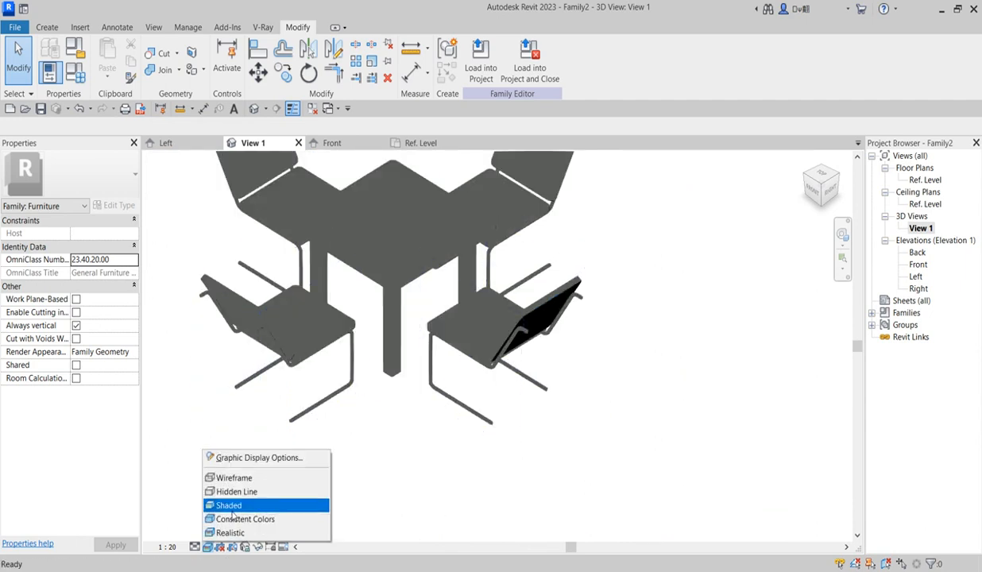
click(239, 518)
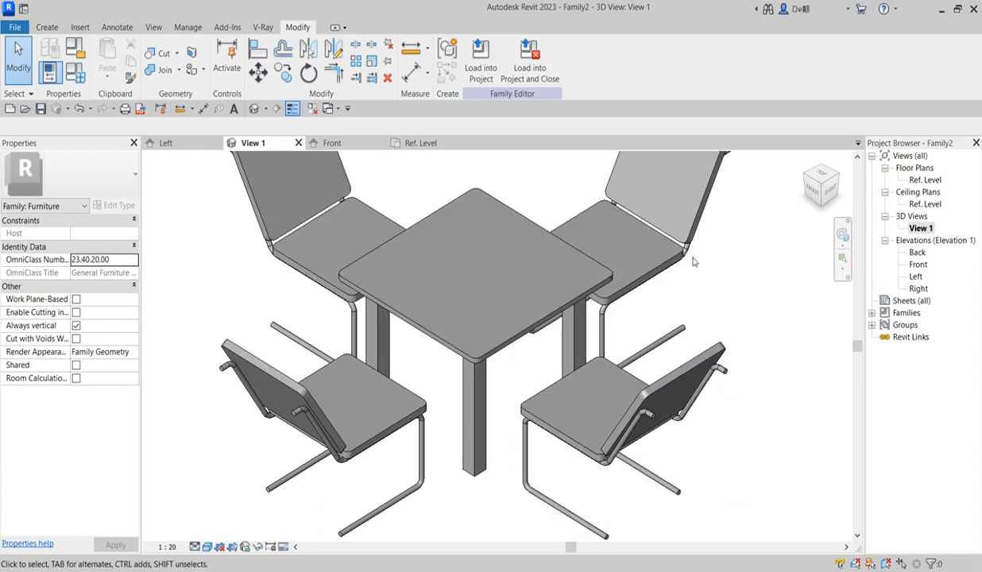
mouse_move(818, 190)
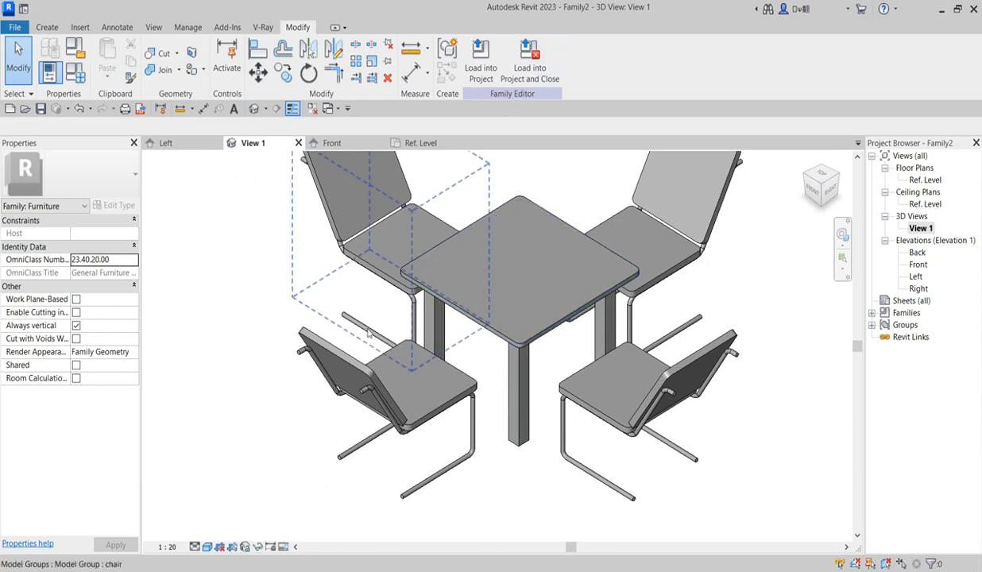
click(520, 529)
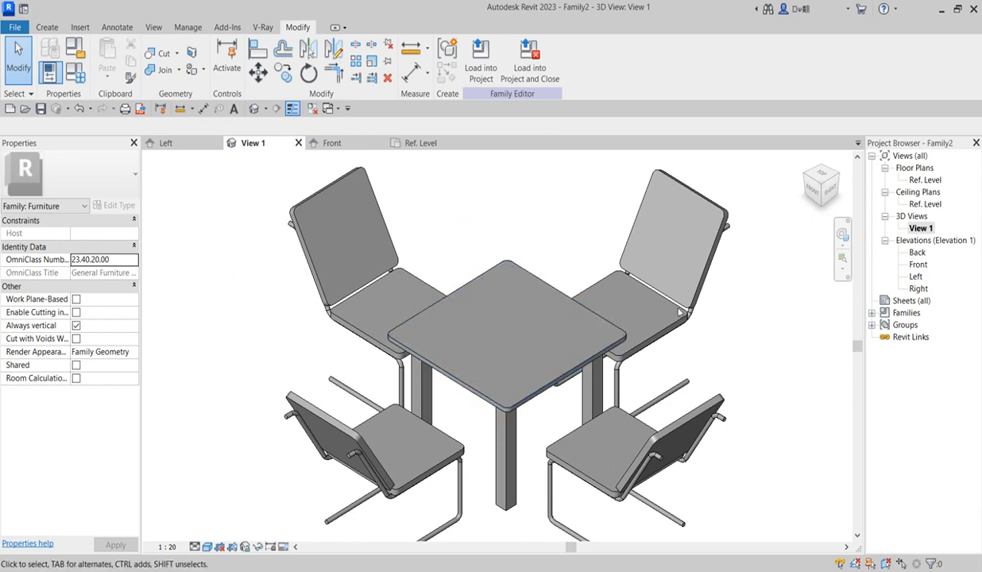
mouse_move(309, 222)
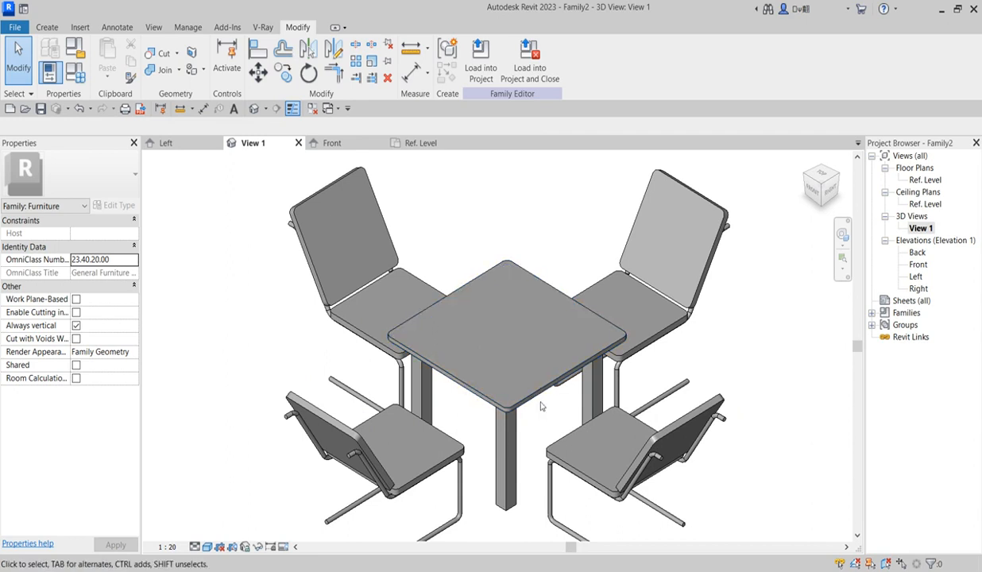
mouse_move(451, 340)
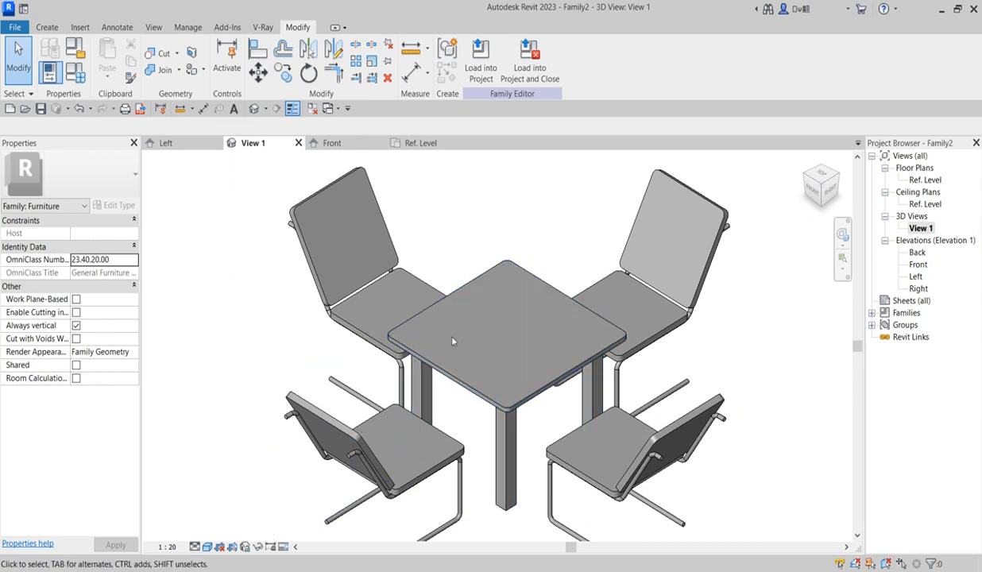